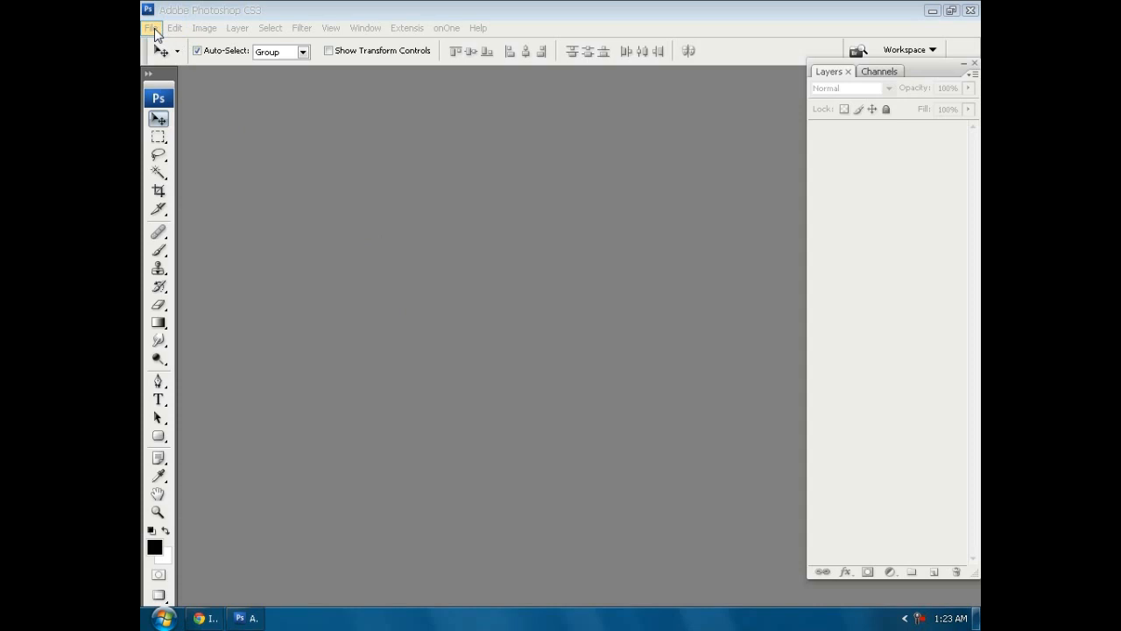
Step: Open the DSC_2203 photo of the man, lamb and boy from the thumbnail view
left_click(150, 27)
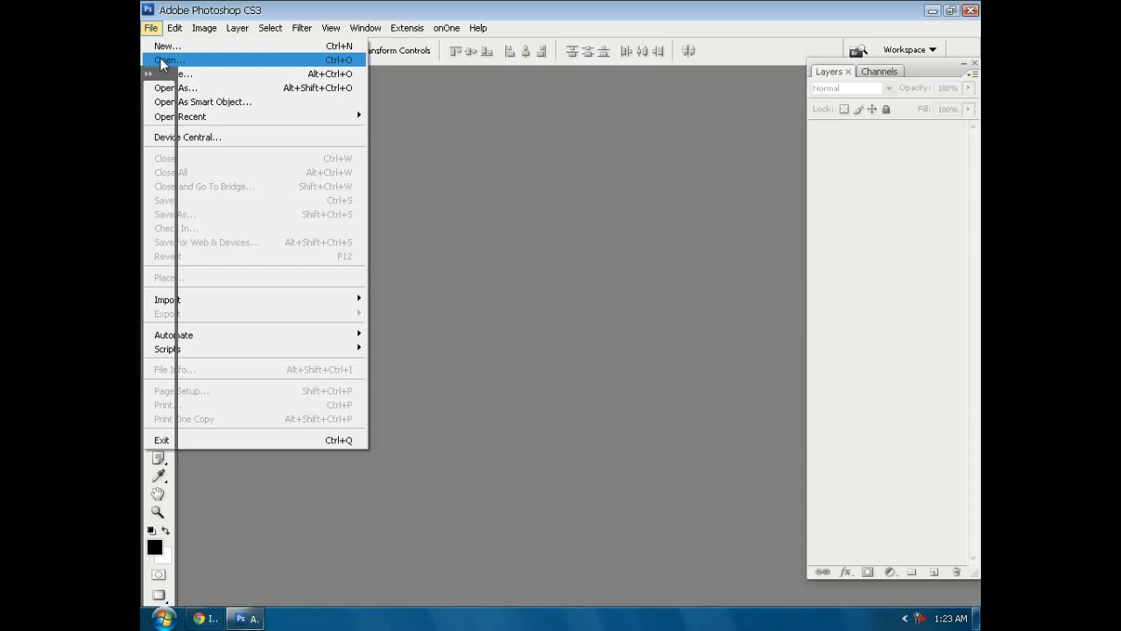
left_click(168, 59)
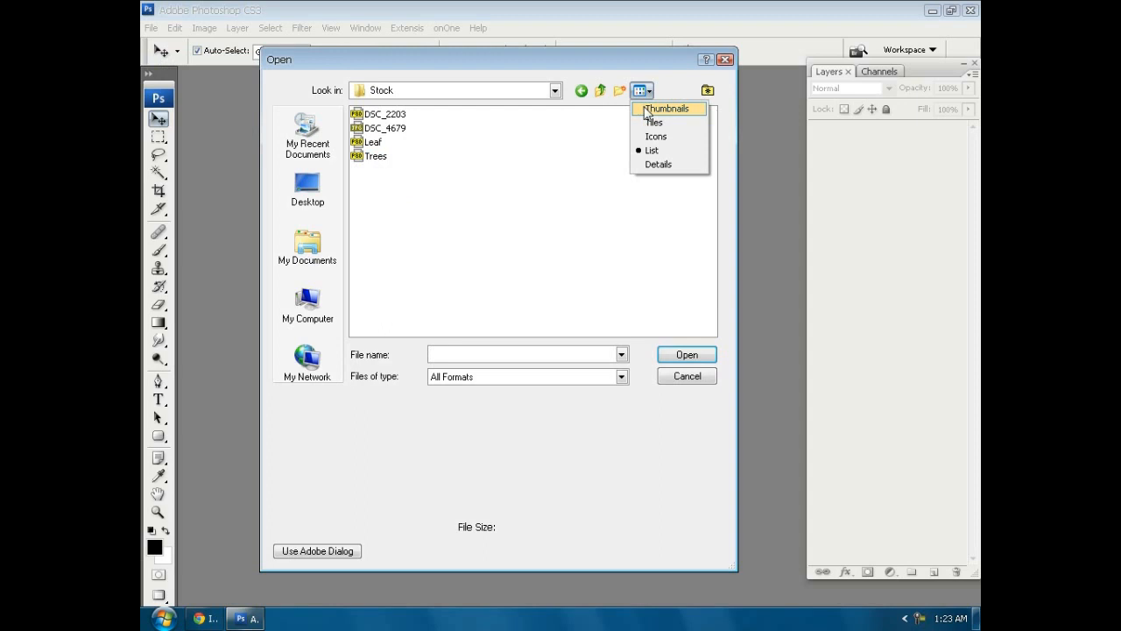
left_click(668, 107)
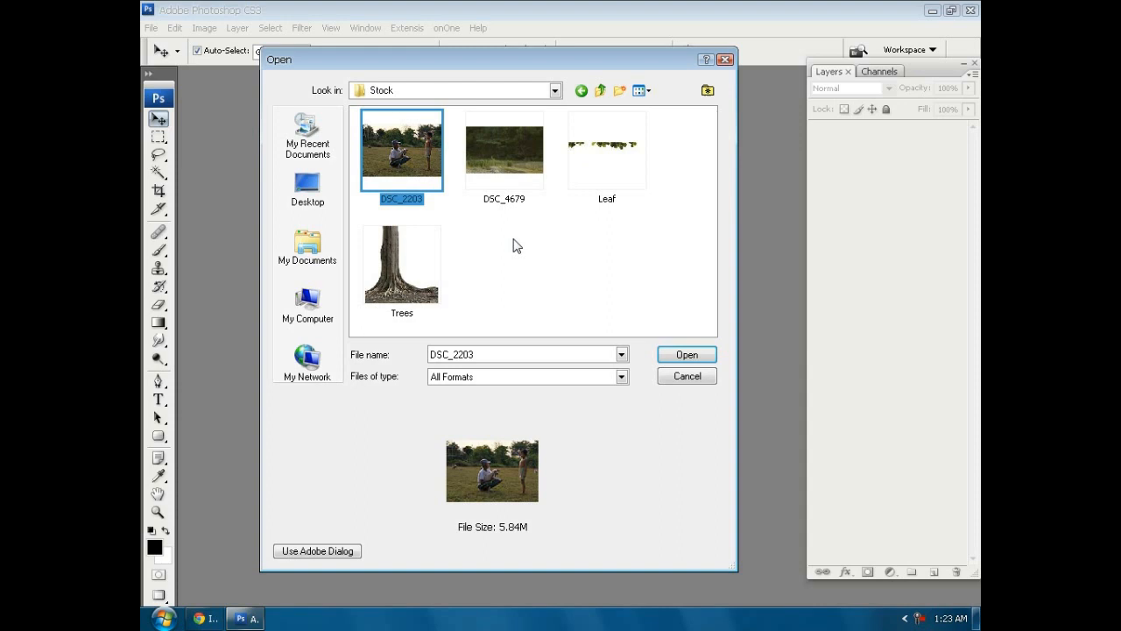
left_click(685, 354)
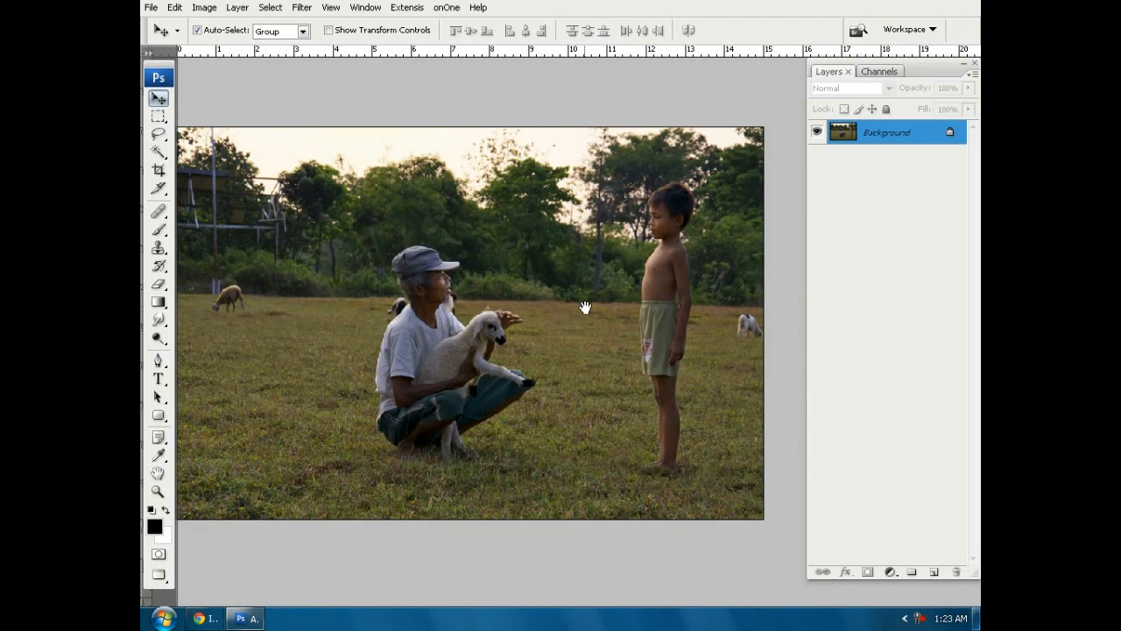
Step: Load the POI channel selection inverted, then duplicate the layer as Background copy
left_click(269, 7)
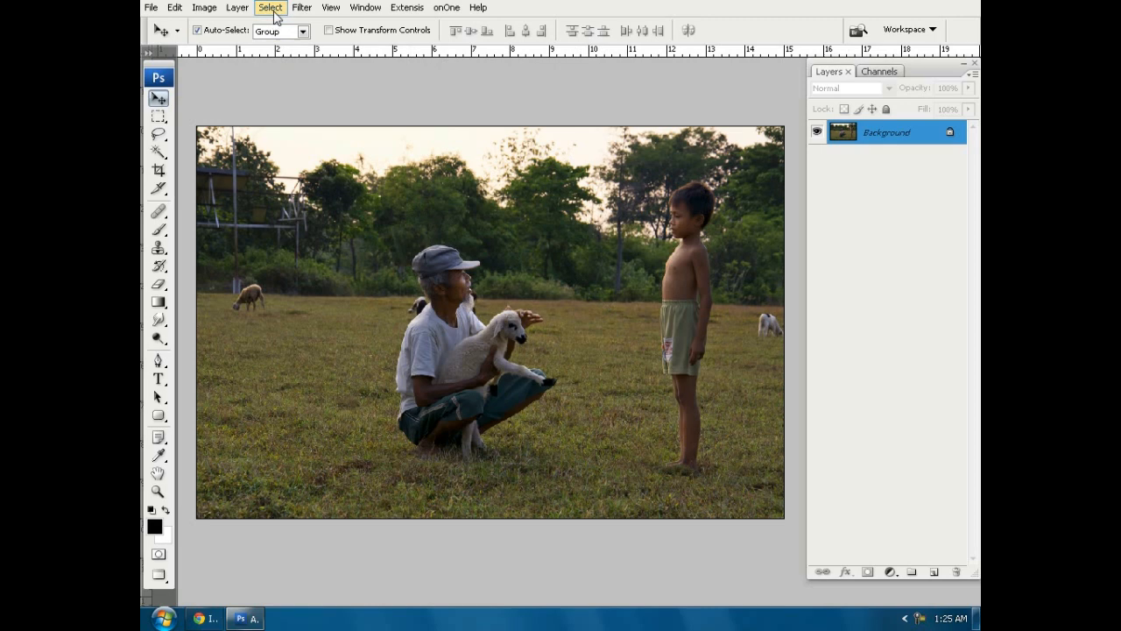
left_click(269, 7)
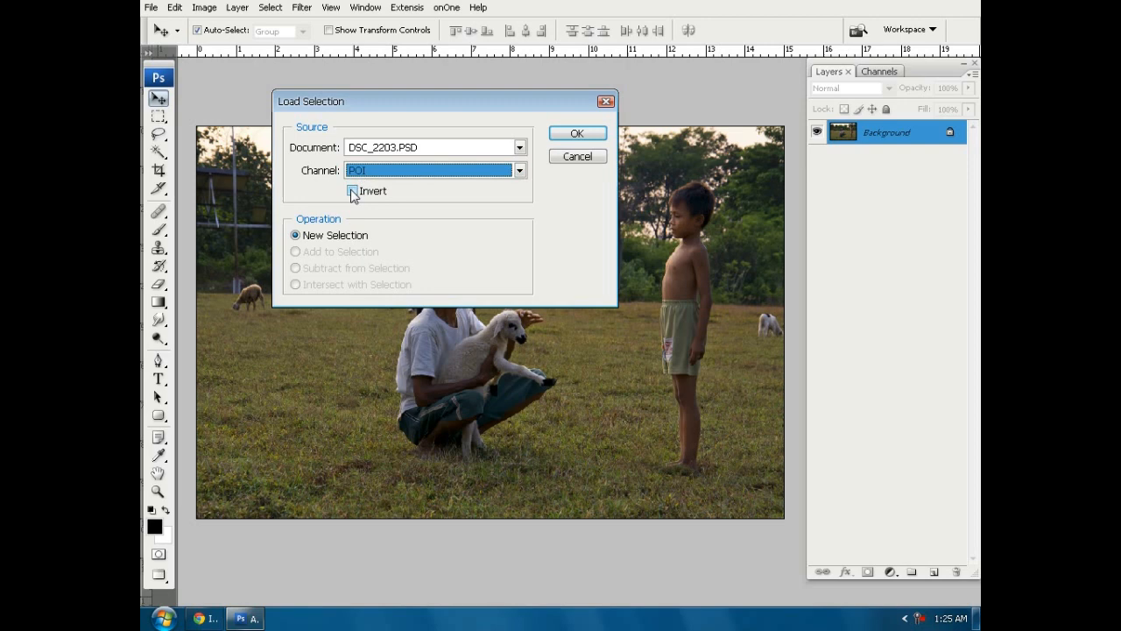
left_click(576, 132)
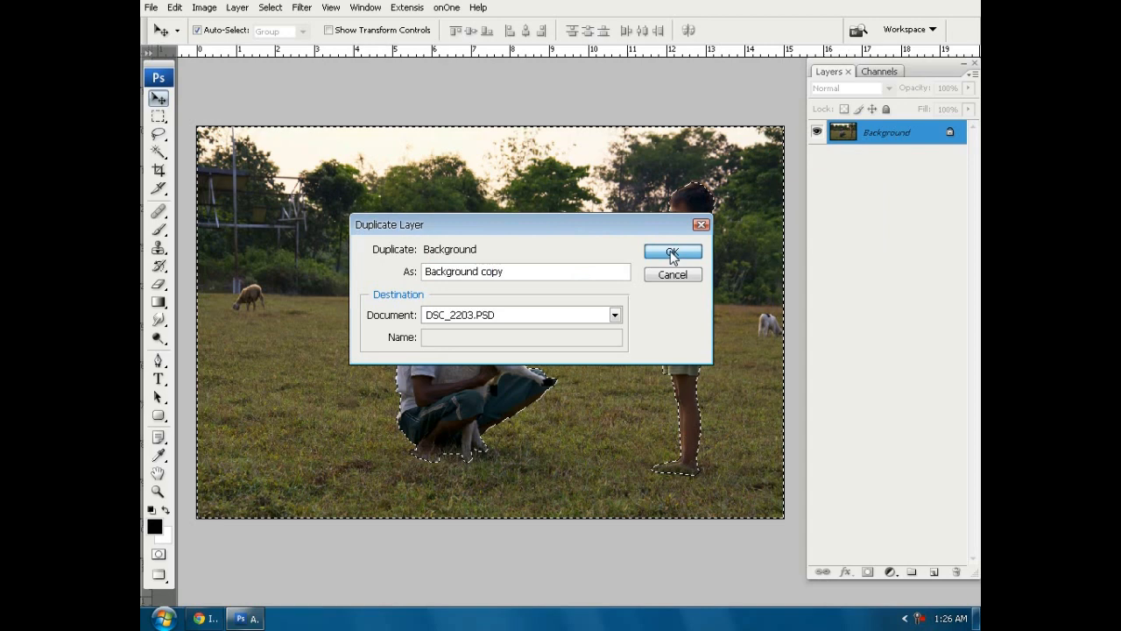
left_click(671, 252)
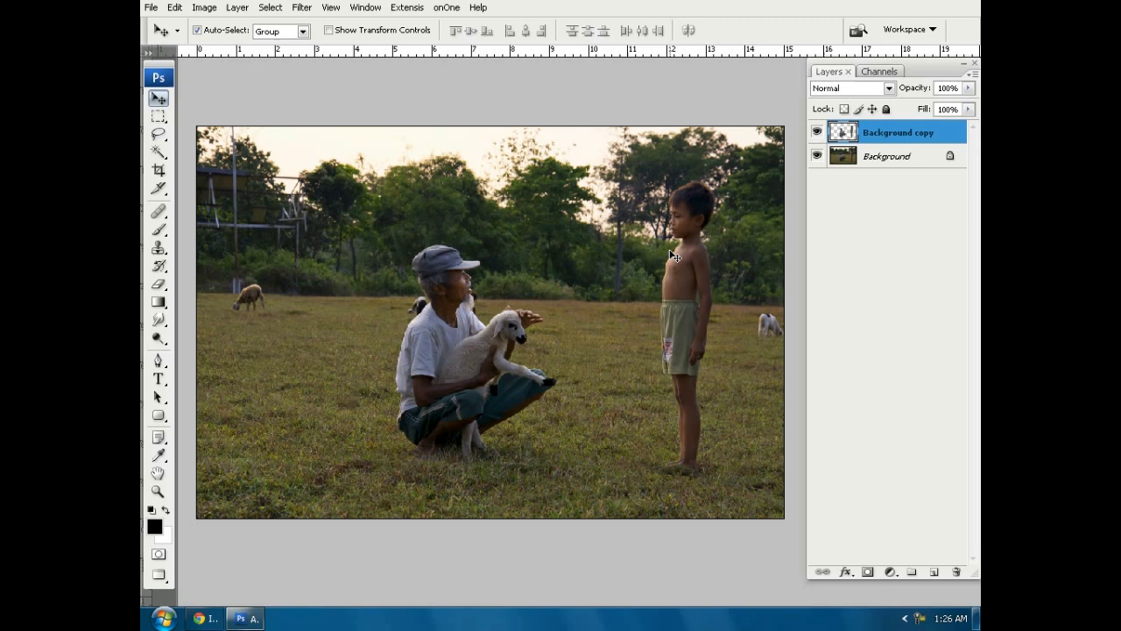
Step: Rename the Background copy layer to POI through Layer Properties
right_click(897, 131)
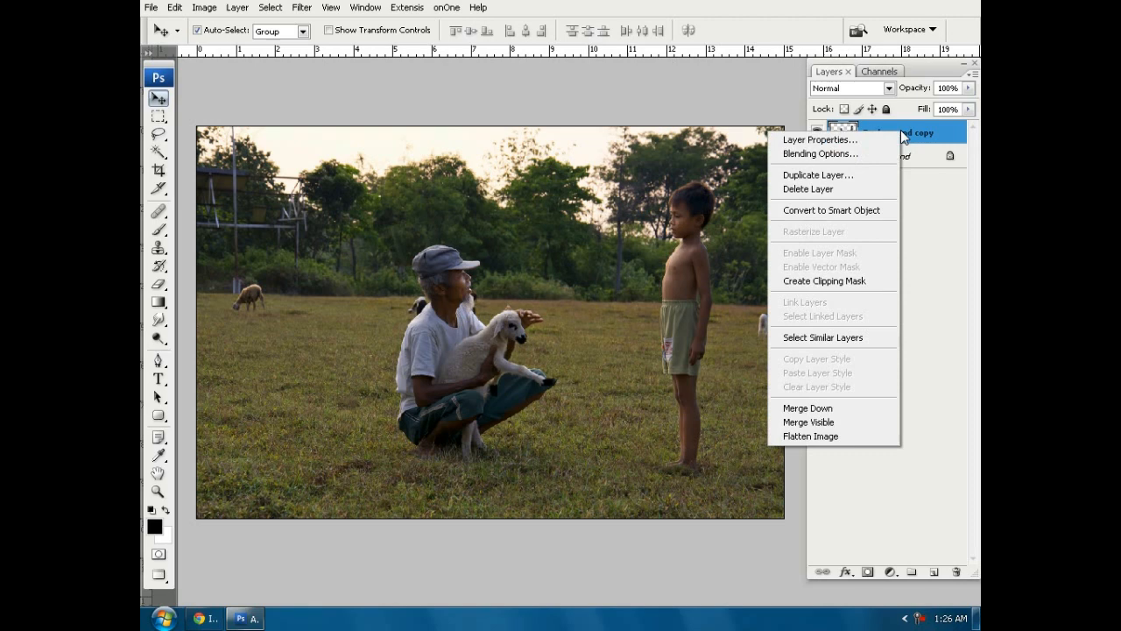
left_click(819, 139)
type("PO")
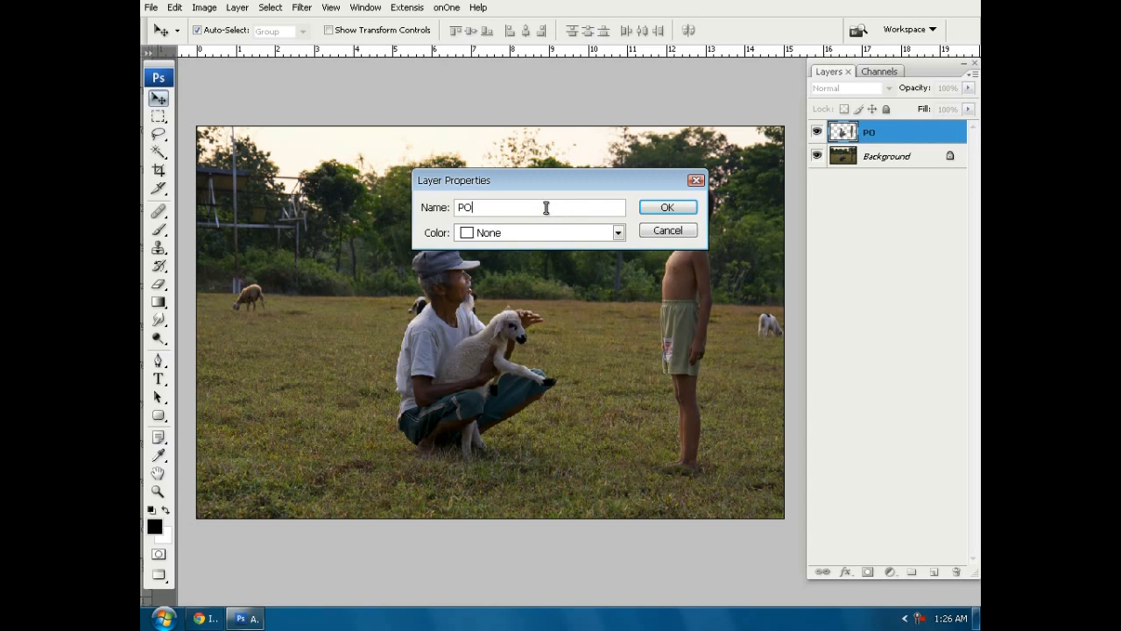
left_click(666, 207)
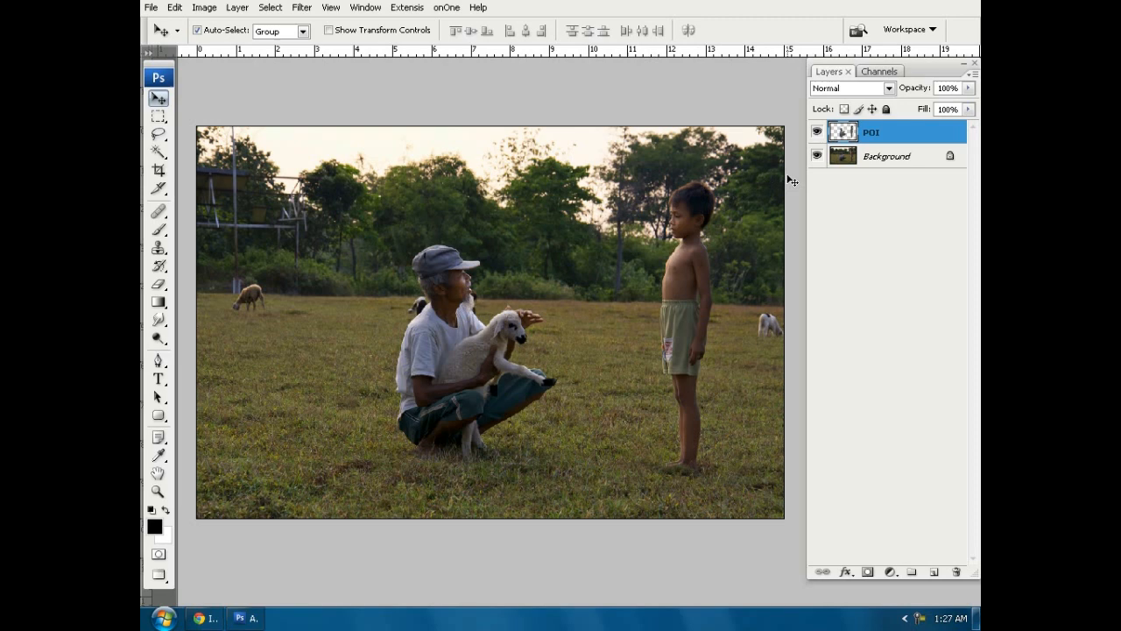
Step: Duplicate the Background layer beneath POI, then select the original Background layer
right_click(886, 155)
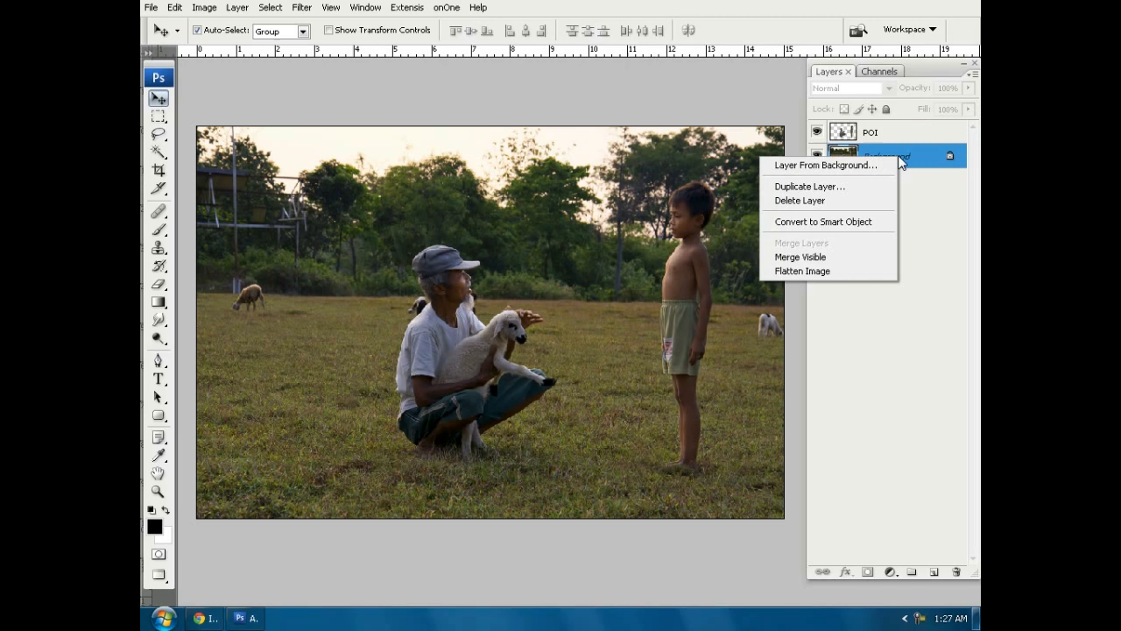
left_click(808, 185)
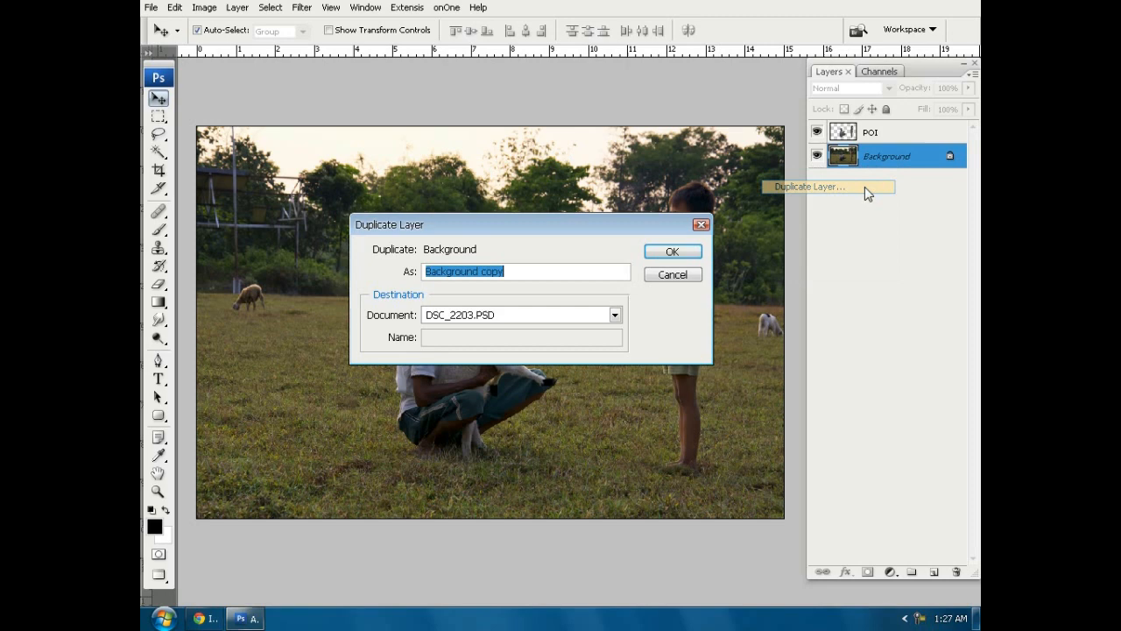
left_click(671, 252)
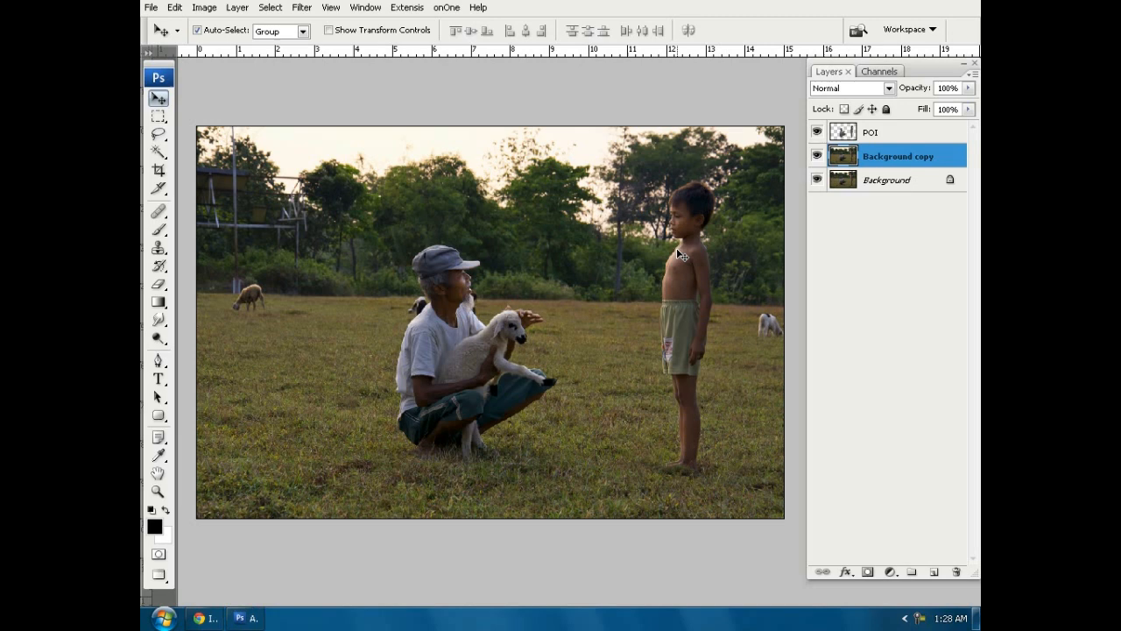
left_click(886, 179)
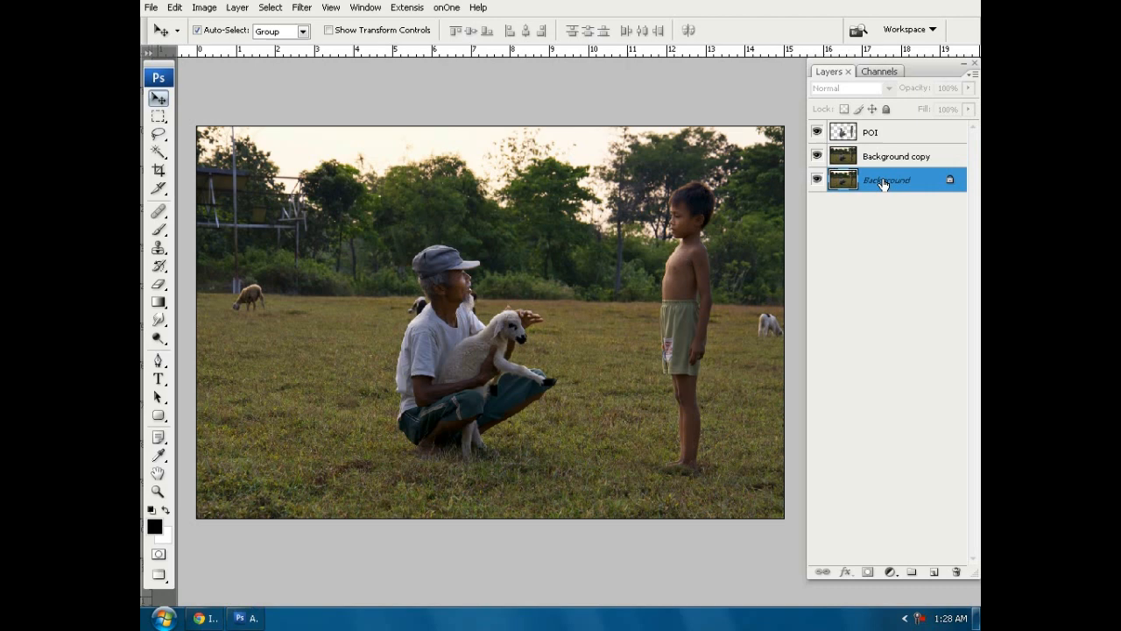
mouse_move(896, 338)
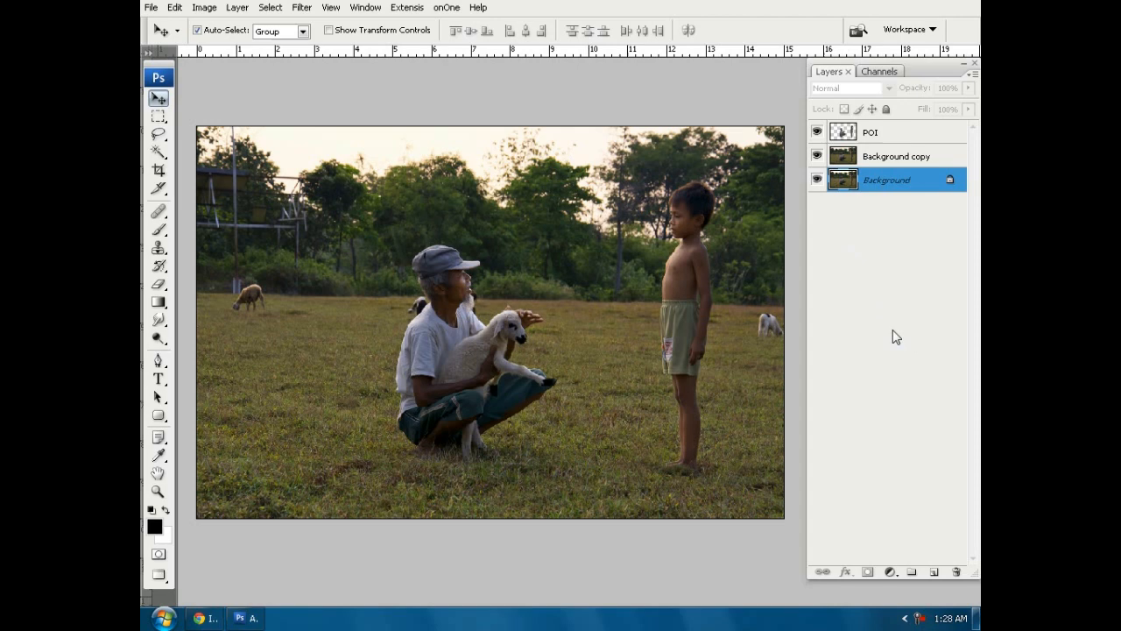
Step: Add a dark brown #29261C Solid Color fill layer and a mask on Background copy
left_click(890, 571)
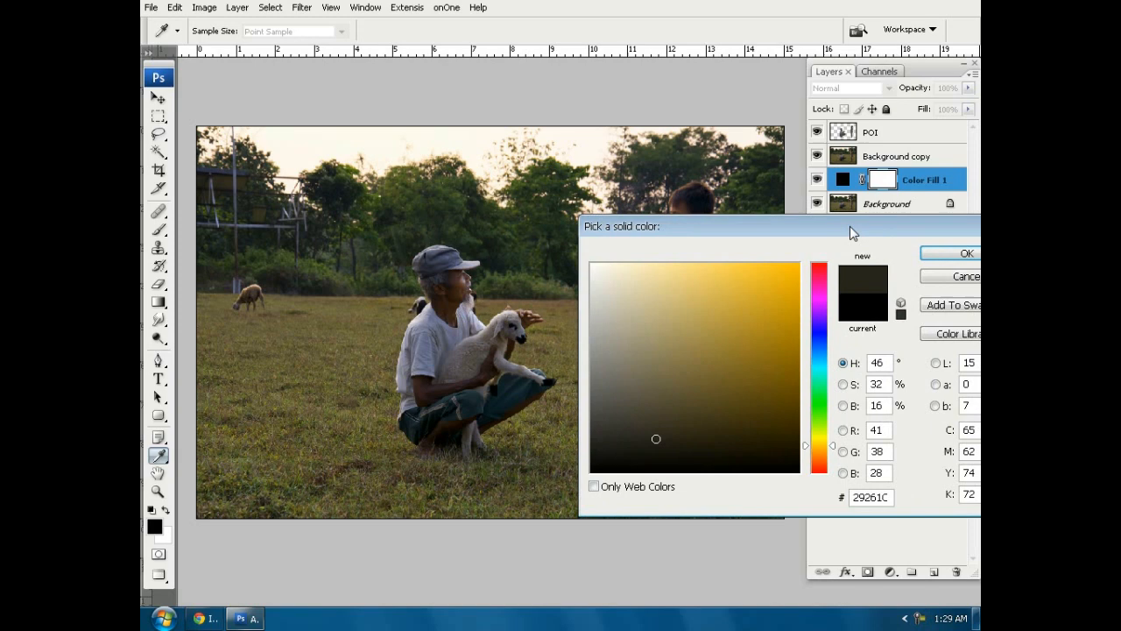
left_click(963, 254)
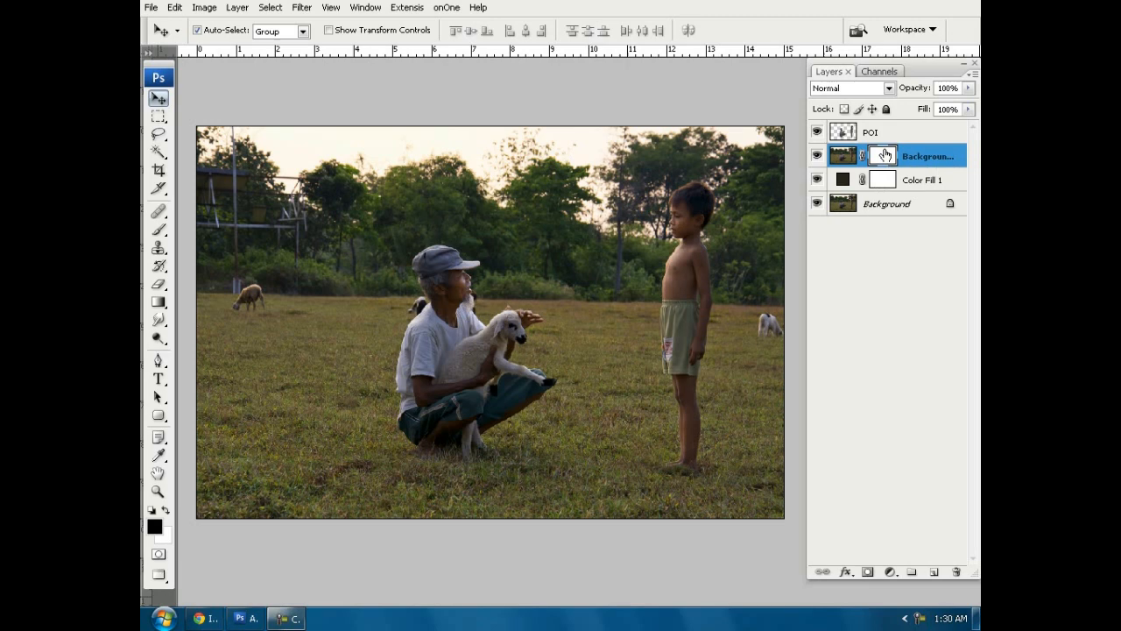
Step: Paint the sky and trees black on Background copy's mask with a soft brush at 21% opacity
left_click(159, 229)
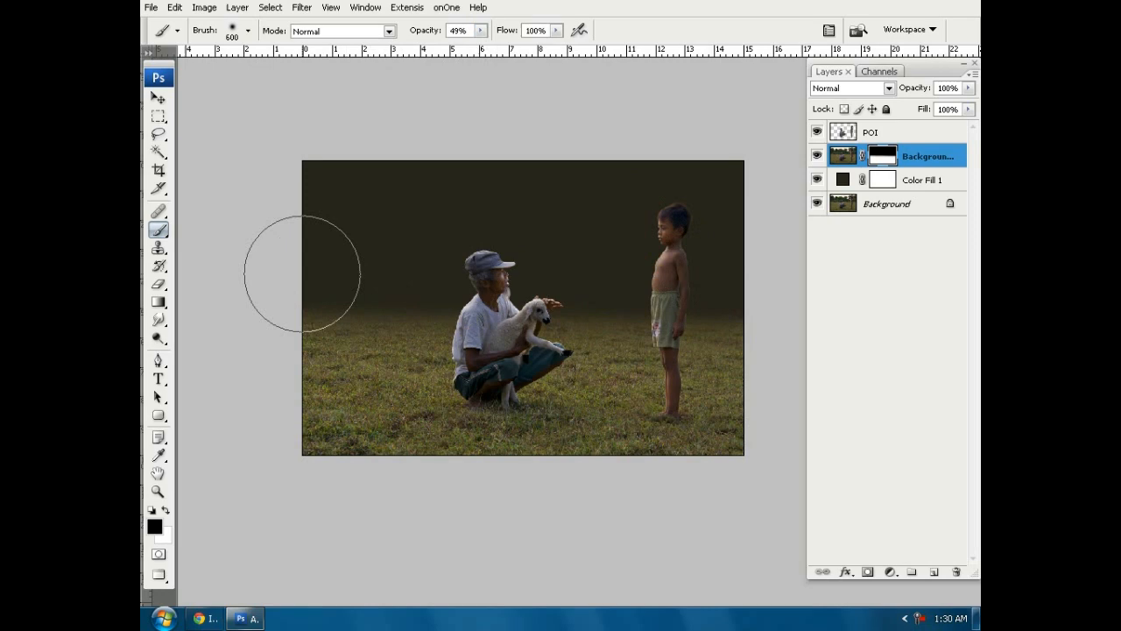
left_click_drag(491, 44, 455, 49)
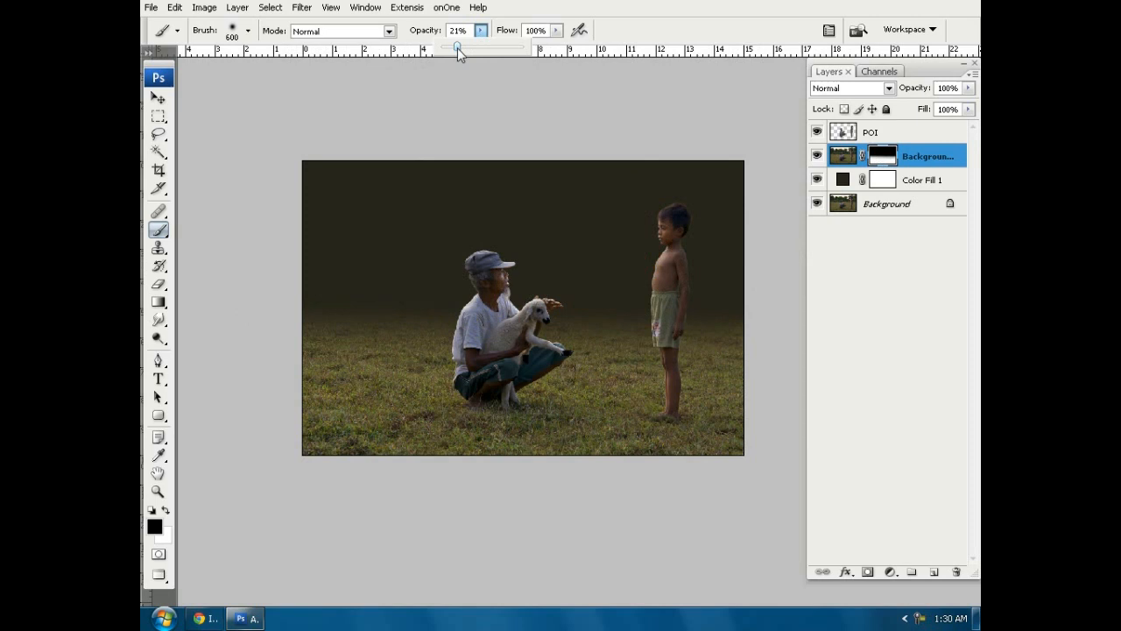
mouse_move(427, 197)
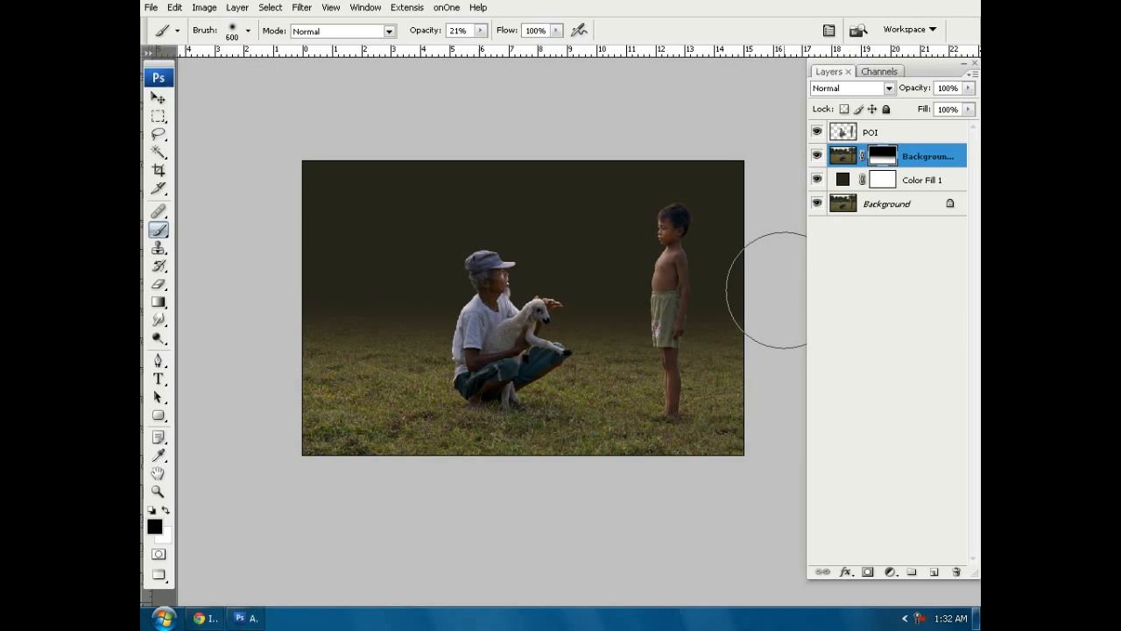
left_click(150, 7)
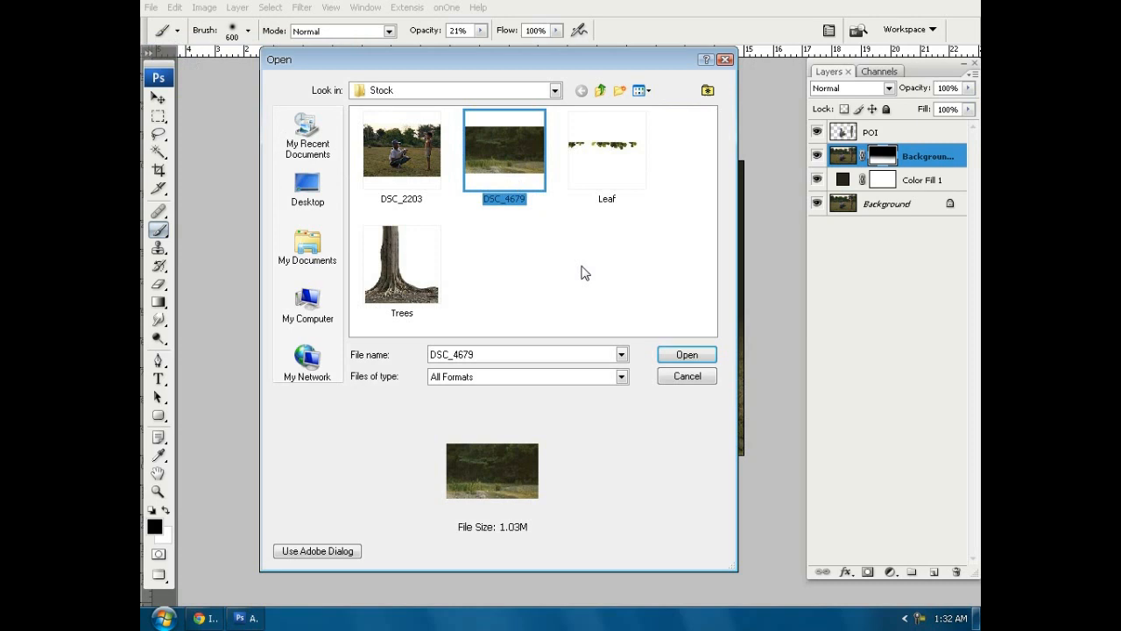
Step: Open the DSC_4679 forest photo, copy it into the composite, and name that layer BG
left_click(685, 354)
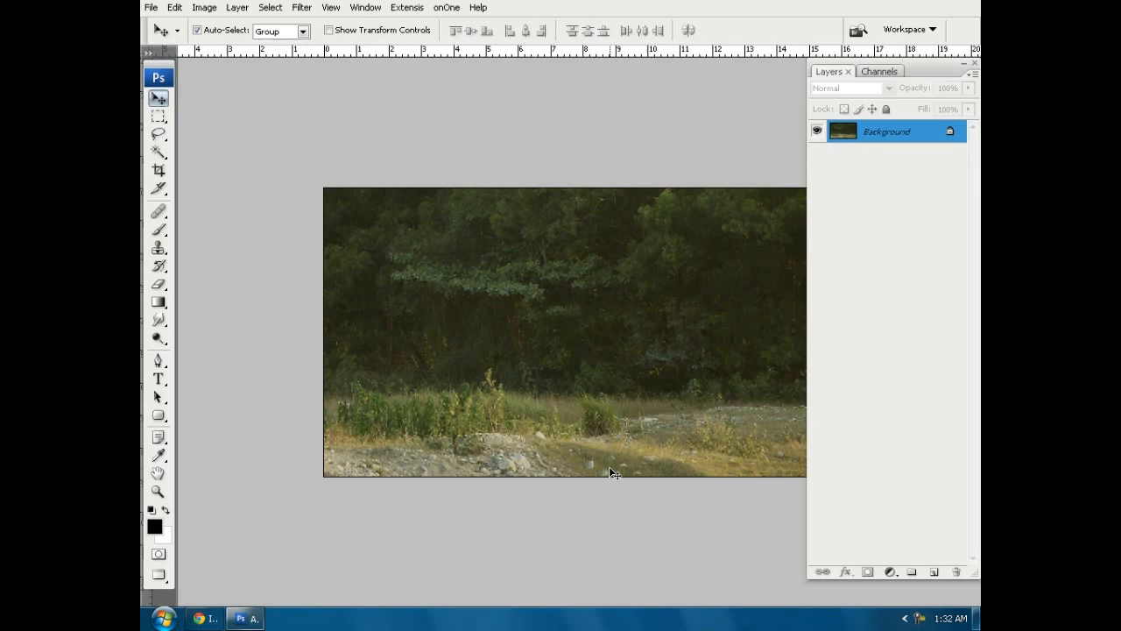
key("ctrl+a")
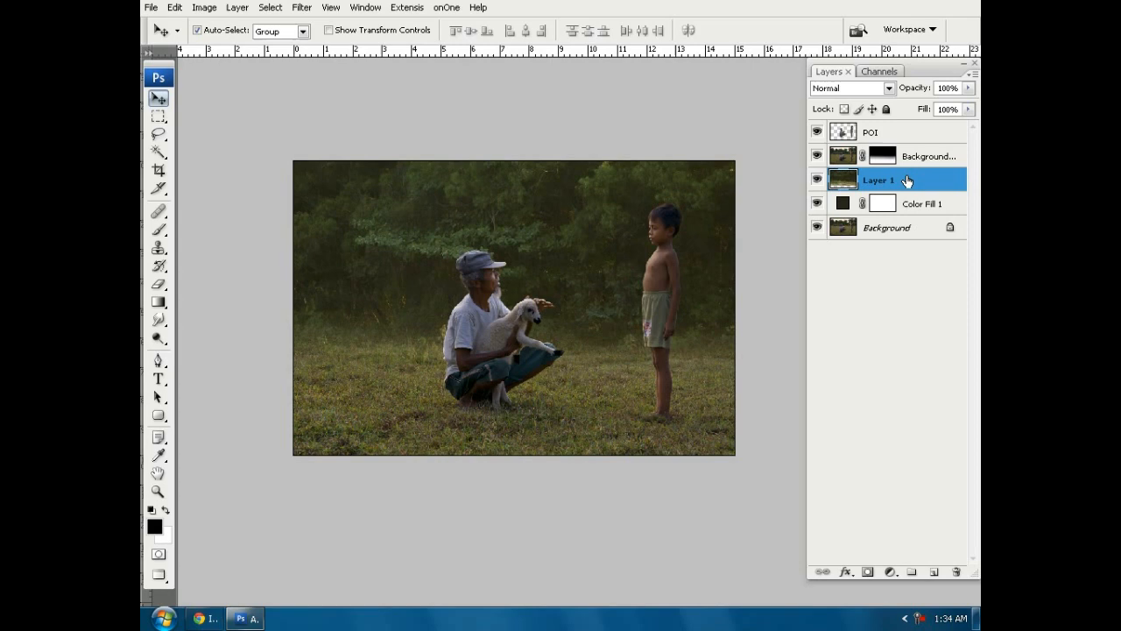
right_click(879, 180)
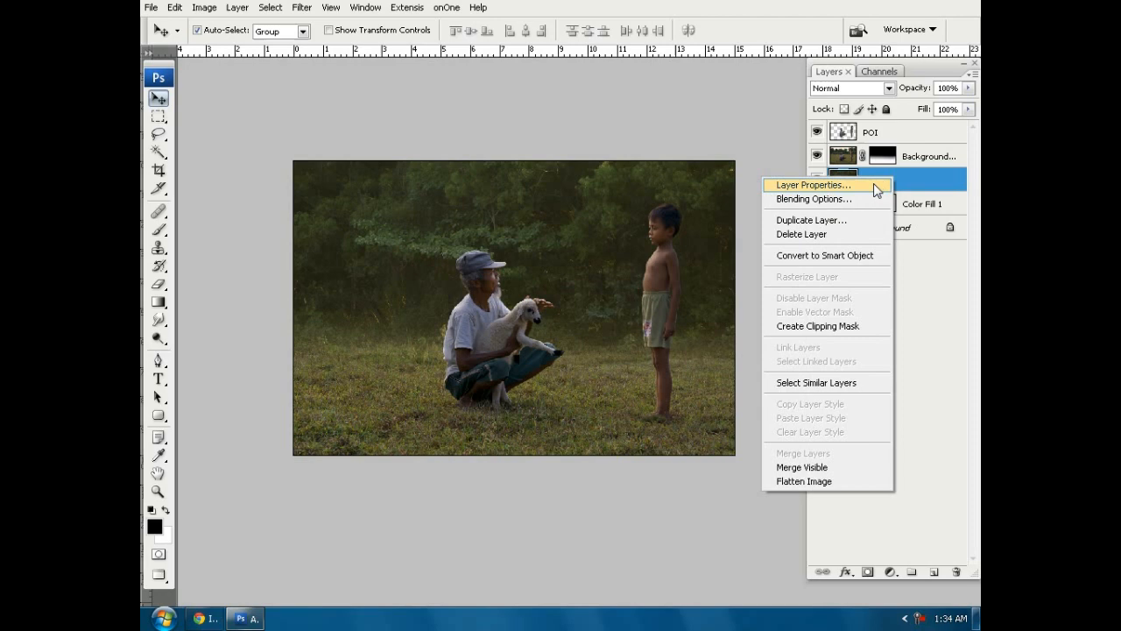
left_click(812, 185)
type("BG")
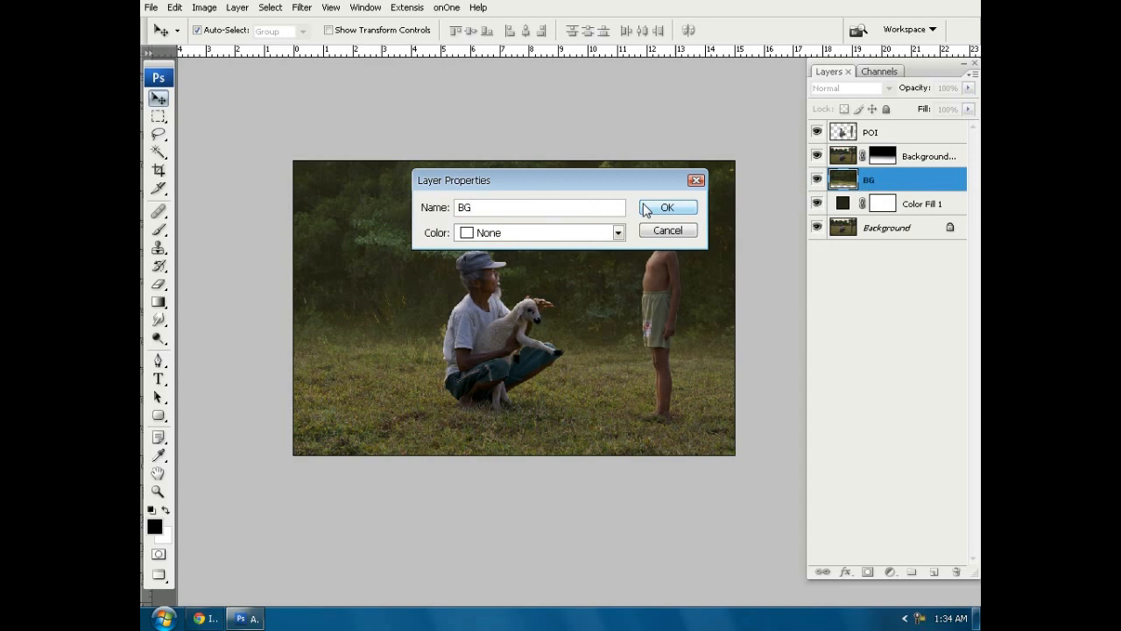
left_click(667, 207)
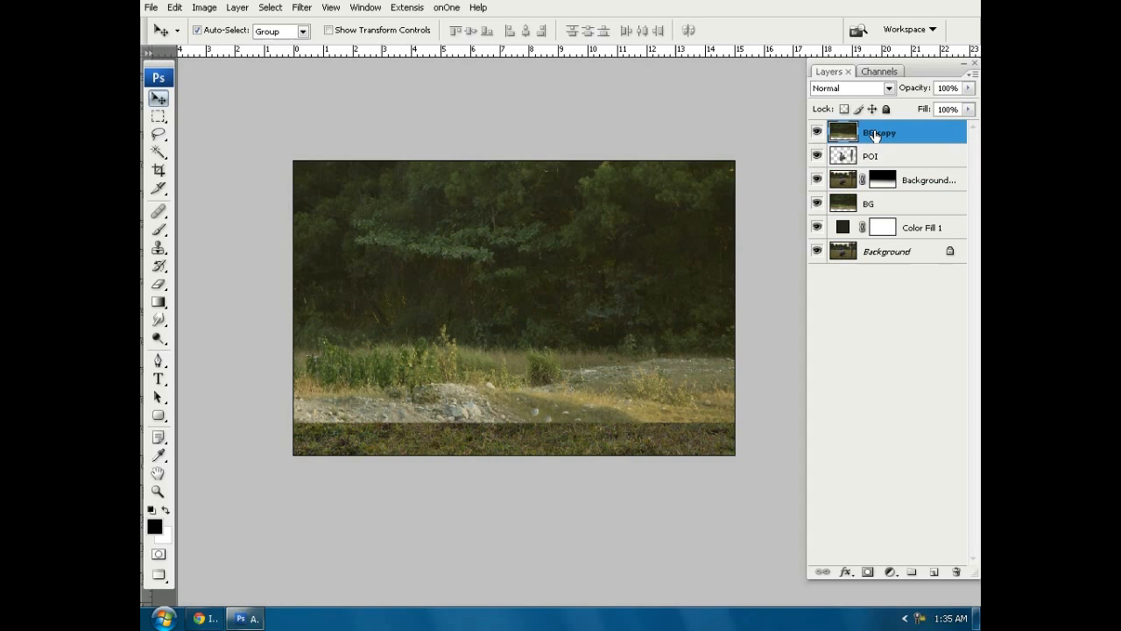
Step: Select the BG copy layer at the top of the layer stack
left_click(880, 71)
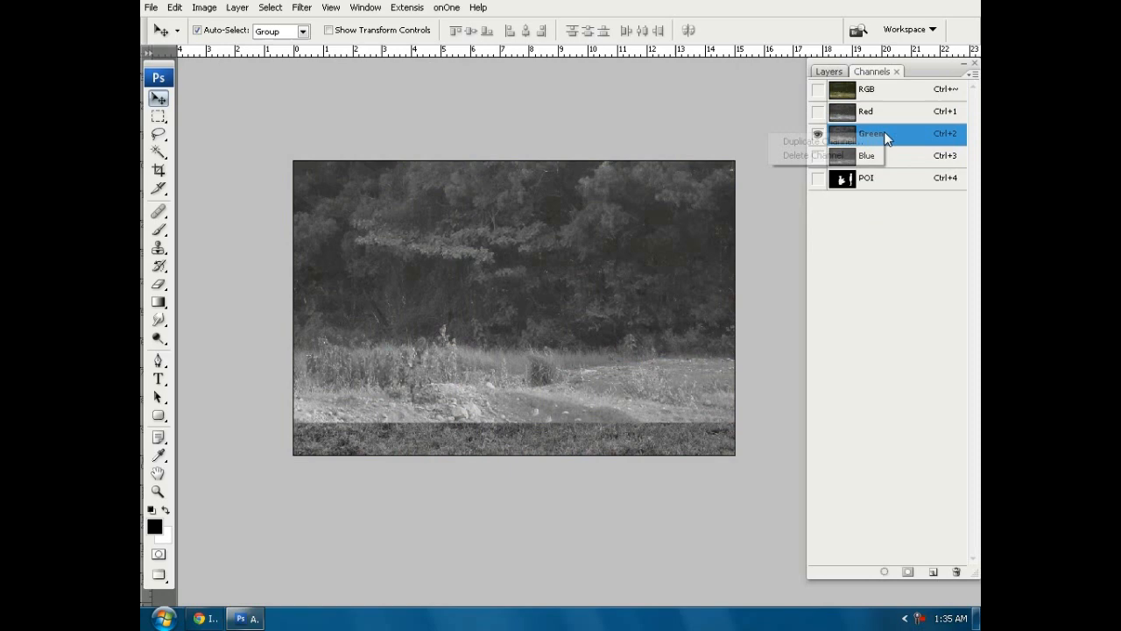
Step: Duplicate the Green channel in the Channels panel to make Green copy
left_click(806, 141)
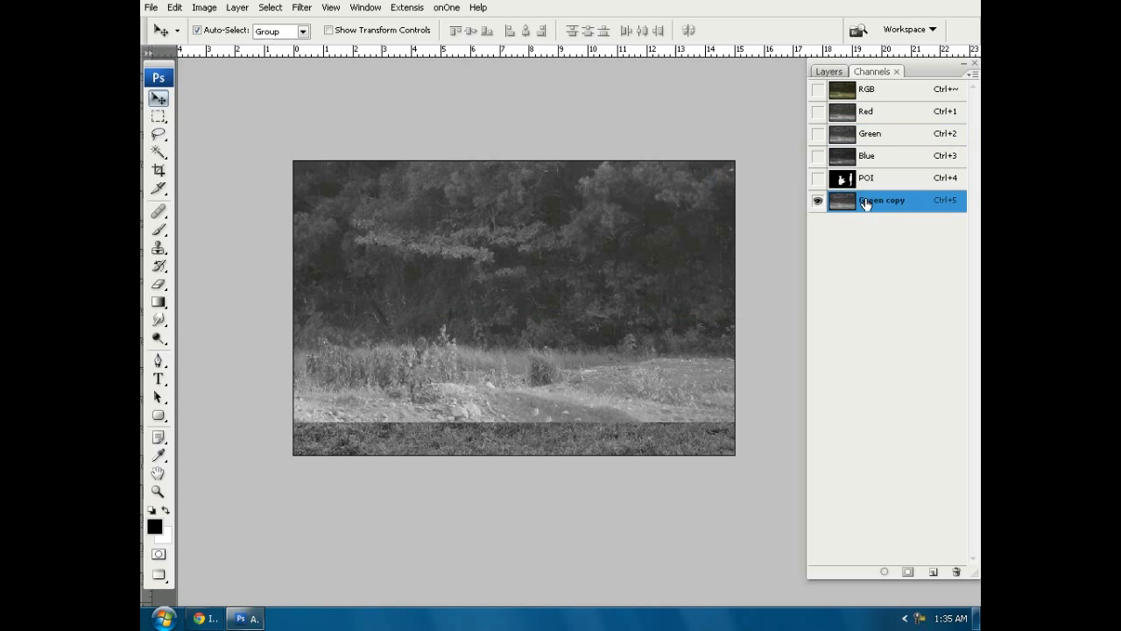
mouse_move(845, 203)
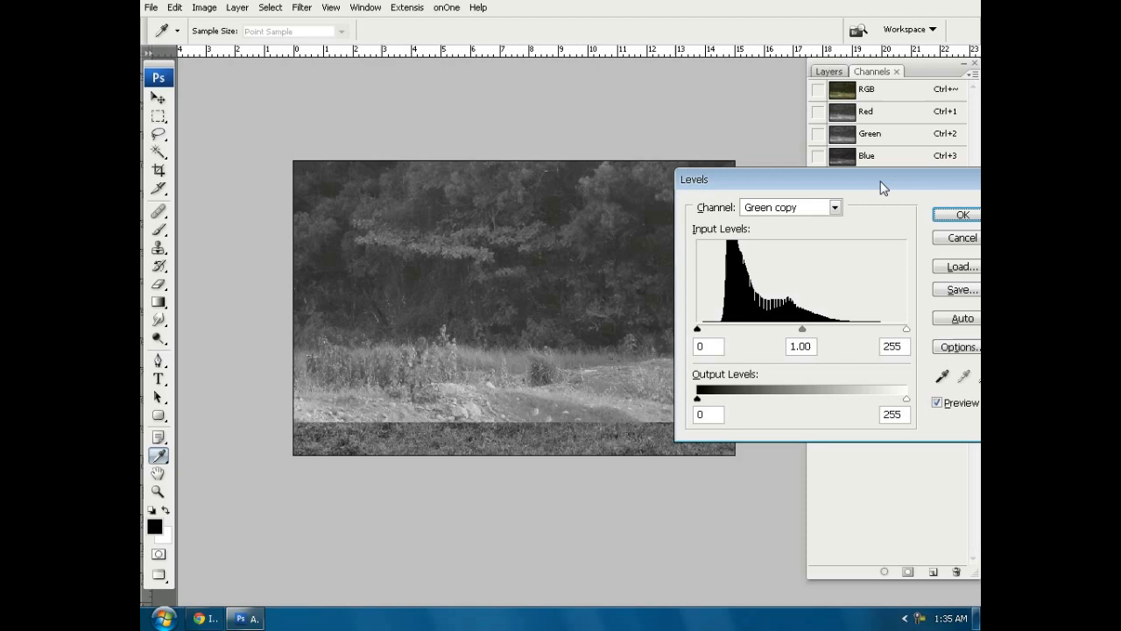
Step: Apply Levels with inputs 55, 1.00, 108 to the Green copy channel
left_click_drag(906, 328, 867, 329)
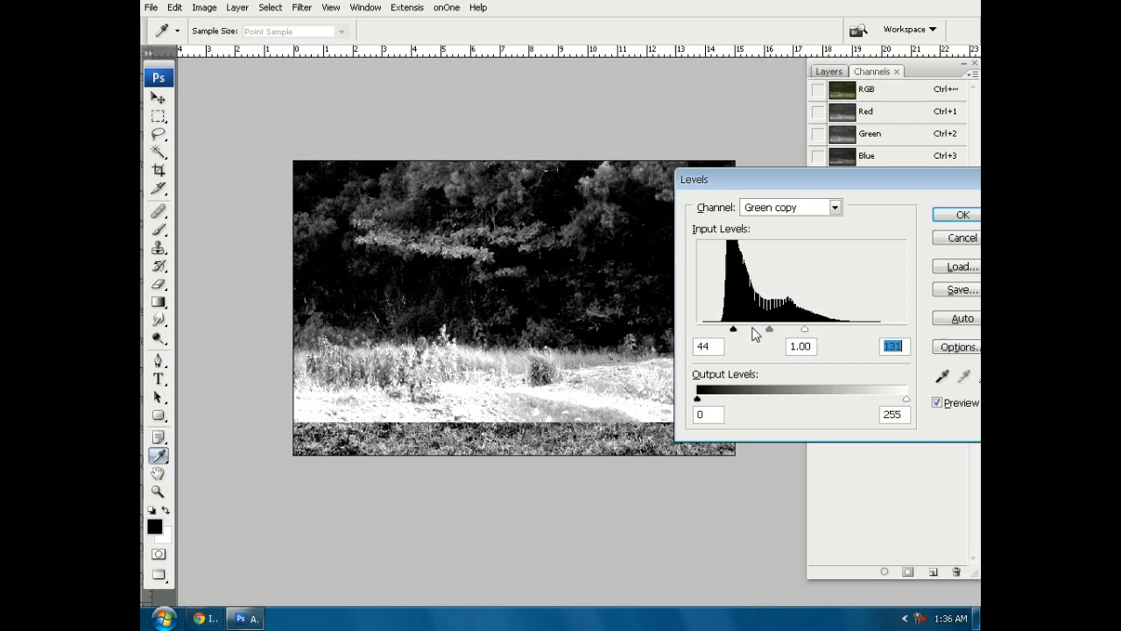
left_click_drag(734, 329, 742, 328)
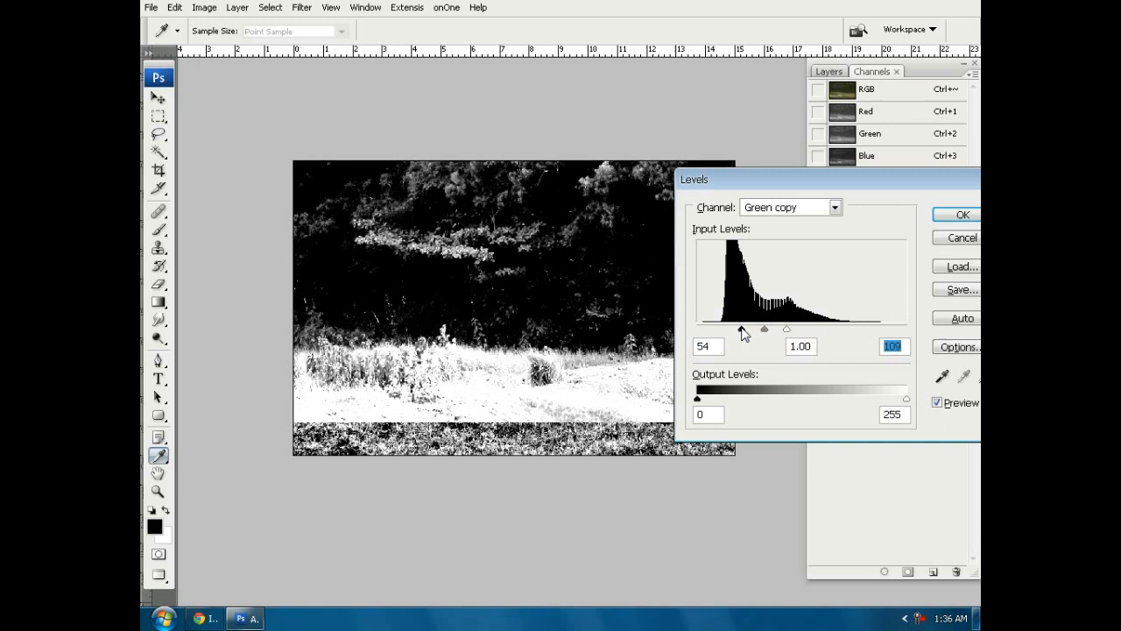
left_click_drag(742, 328, 749, 329)
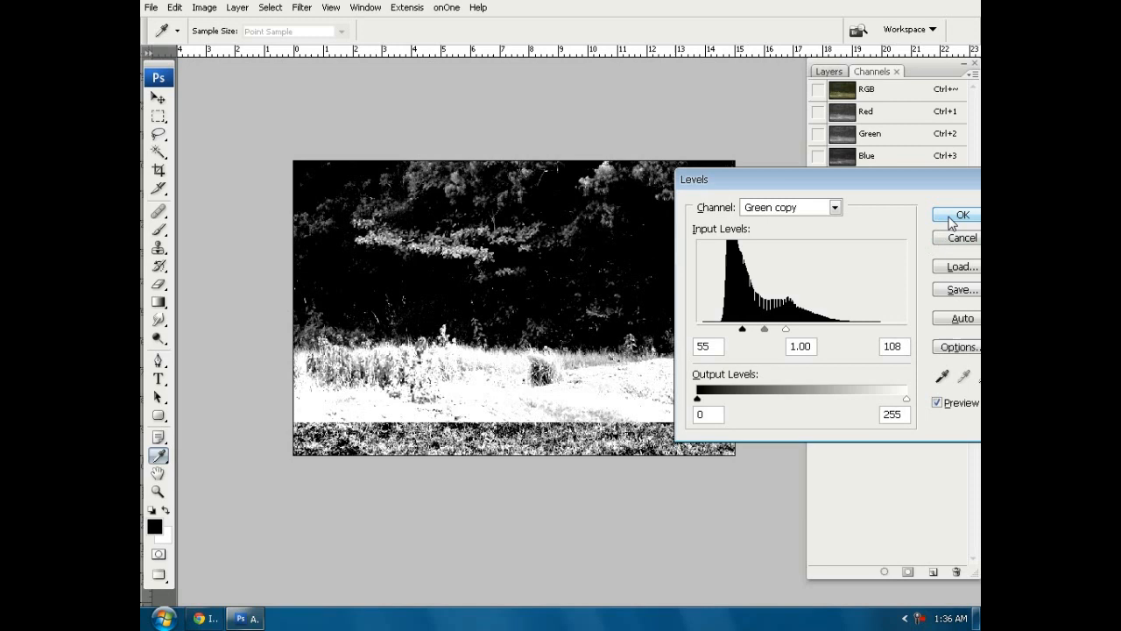
left_click(960, 215)
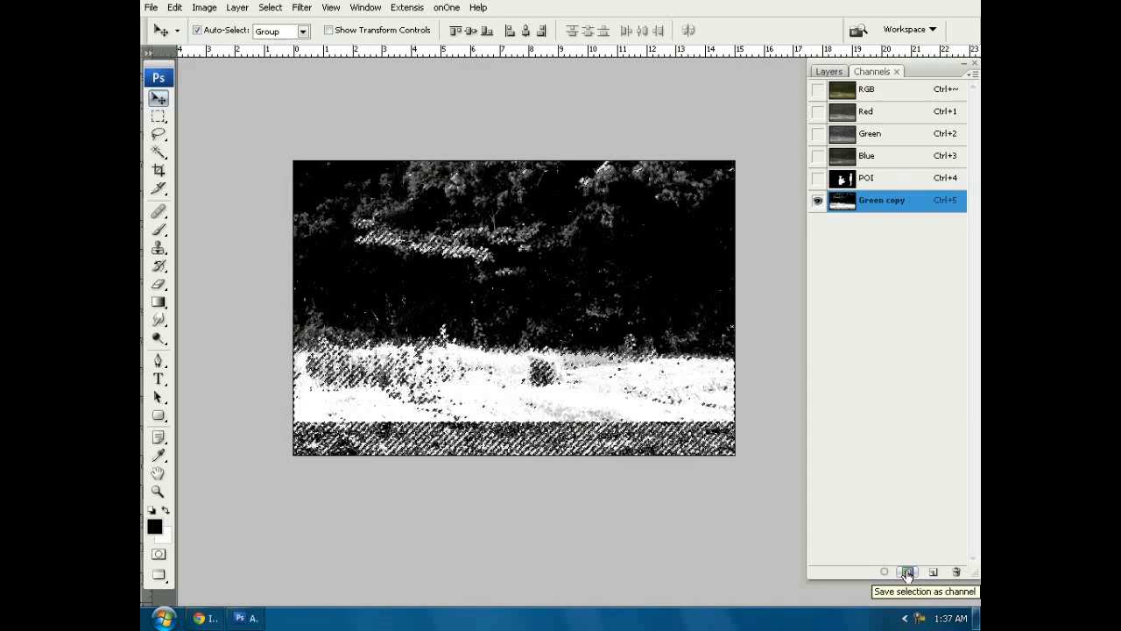
Step: Save the Green copy channel selection as a new Alpha 1 channel
left_click(907, 572)
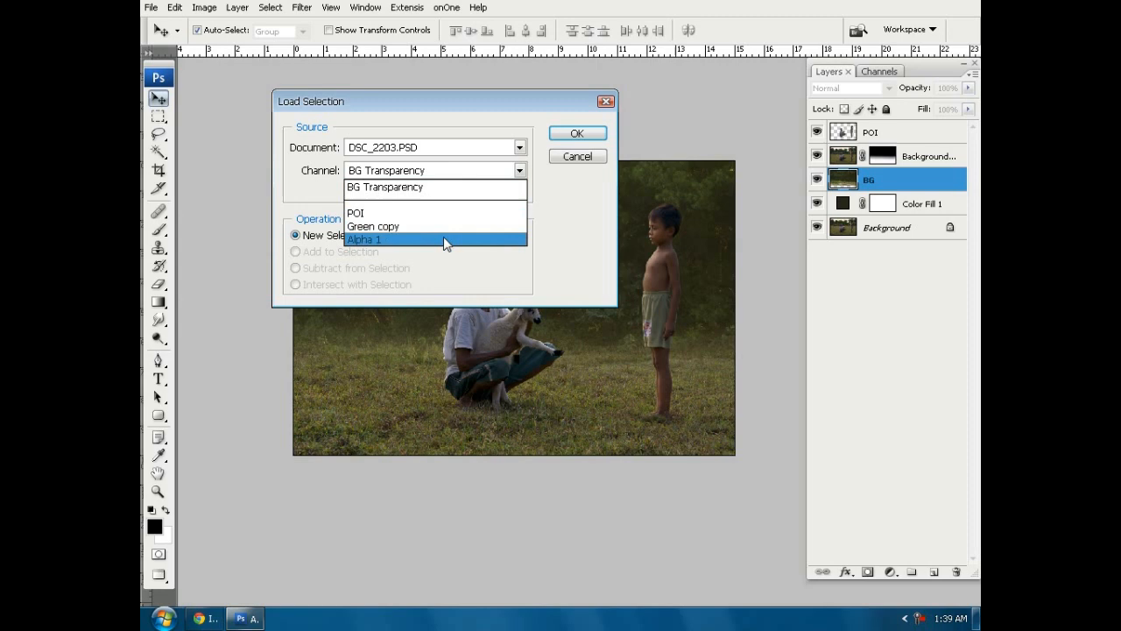
Step: Load the Alpha 1 channel as the active selection on BG
left_click(364, 239)
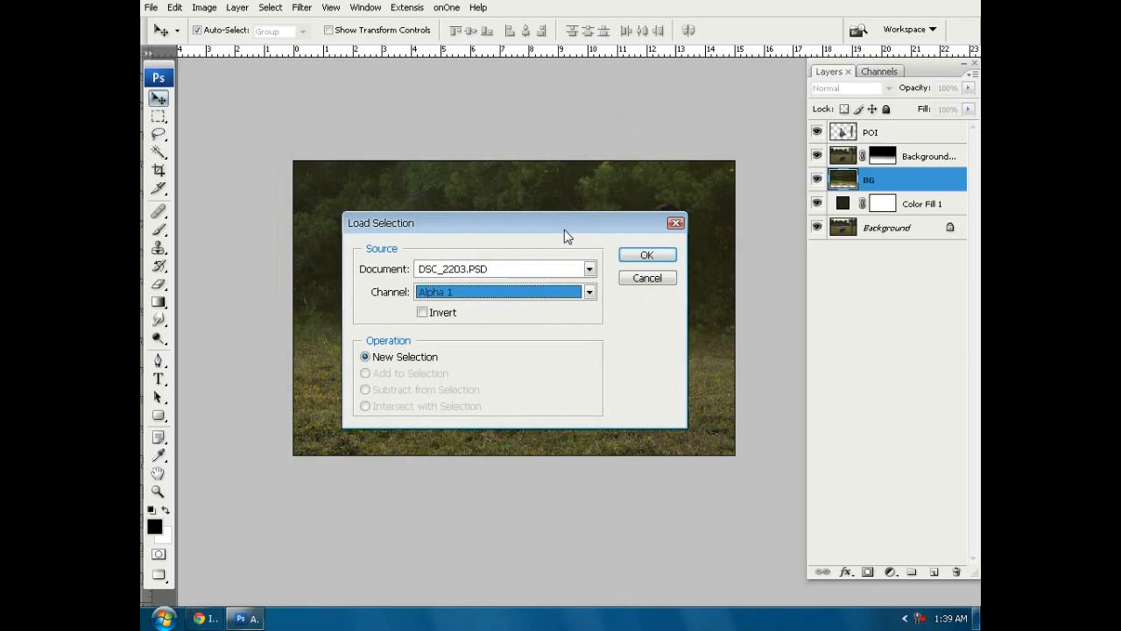
left_click(646, 254)
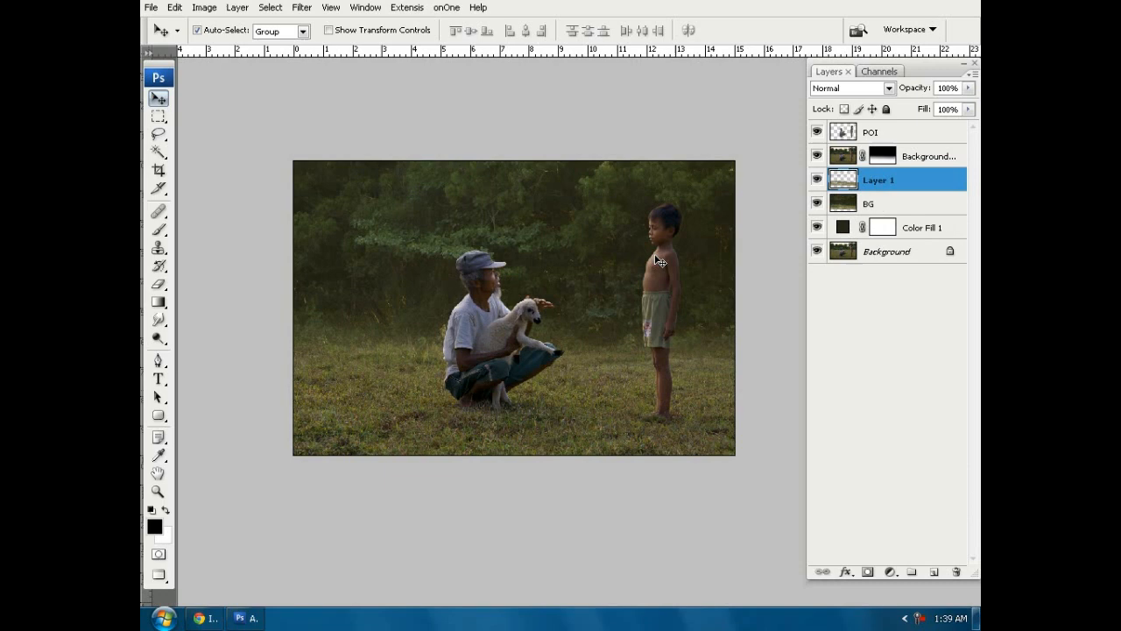
Step: Add a layer mask to Layer 1 holding the copied foliage and grass
left_click(867, 571)
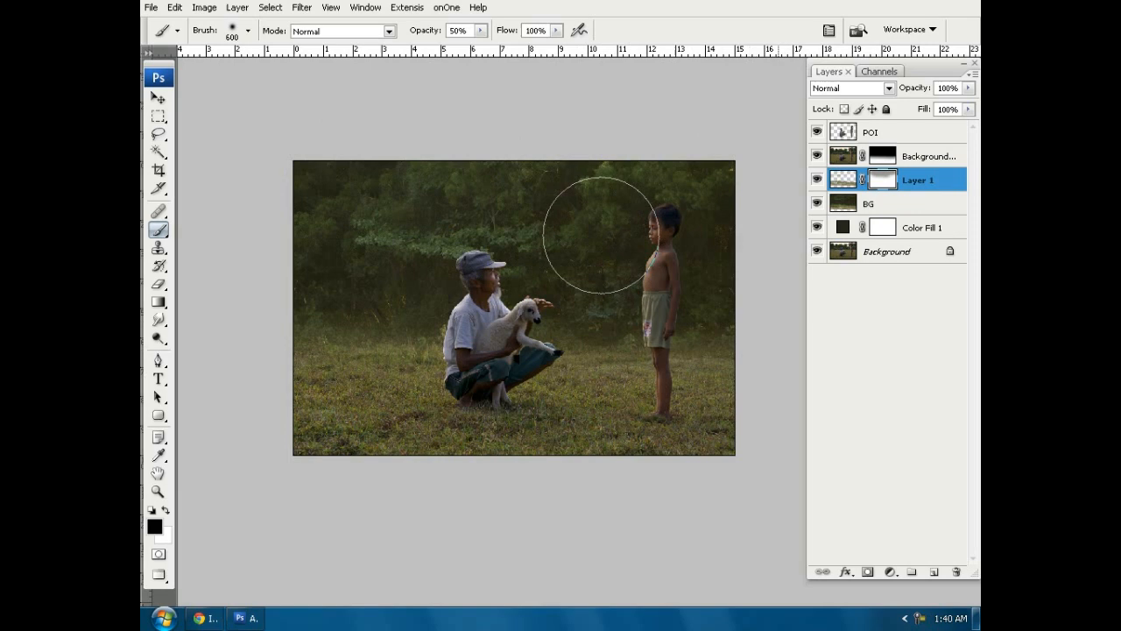
mouse_move(710, 250)
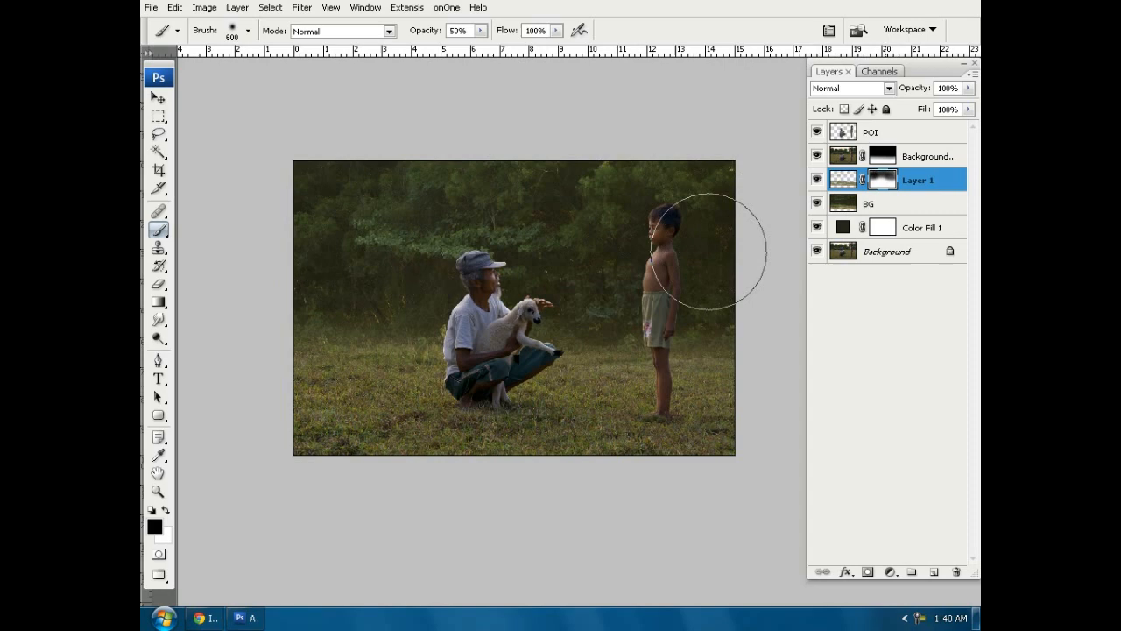
mouse_move(350, 180)
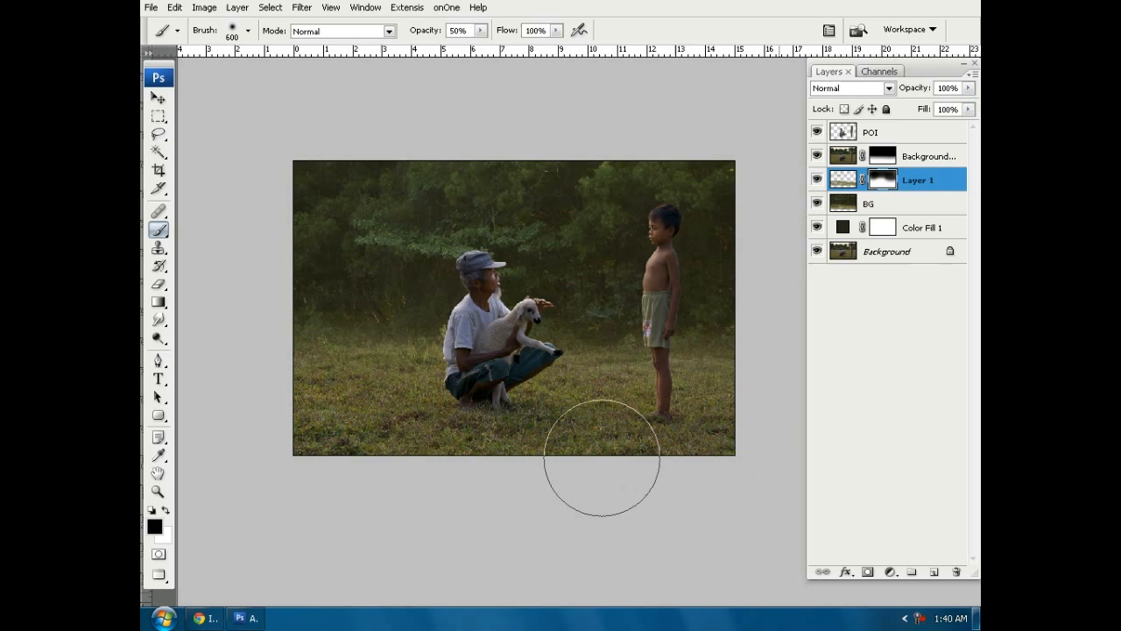
mouse_move(720, 457)
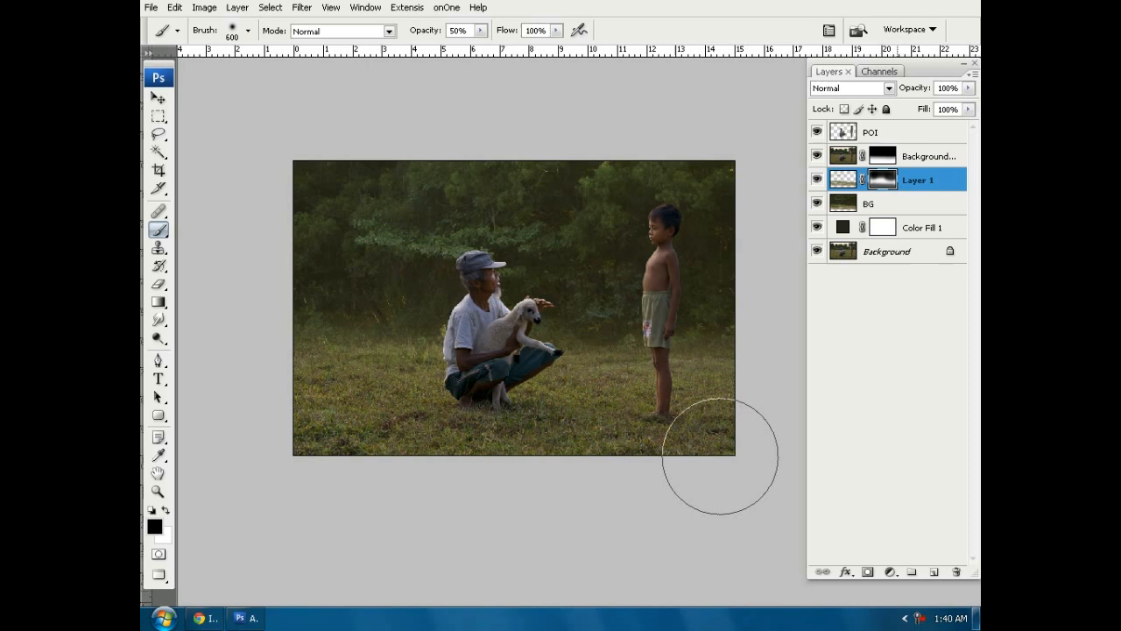
mouse_move(289, 79)
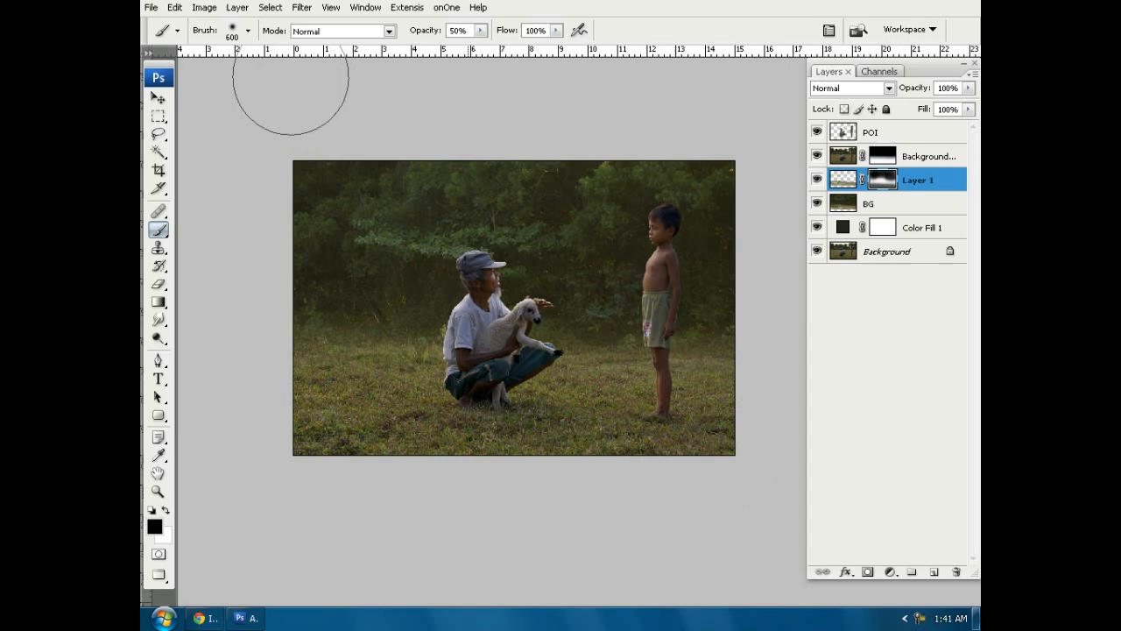
Step: Load the saved foliage-and-grass channel as the active selection
left_click(590, 293)
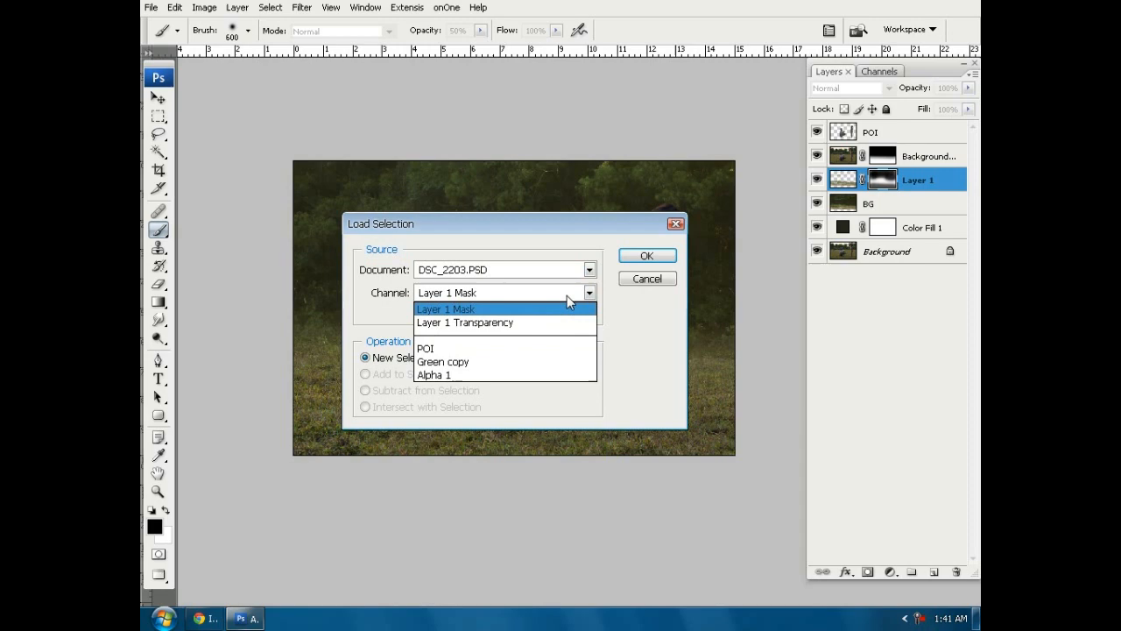
left_click(646, 255)
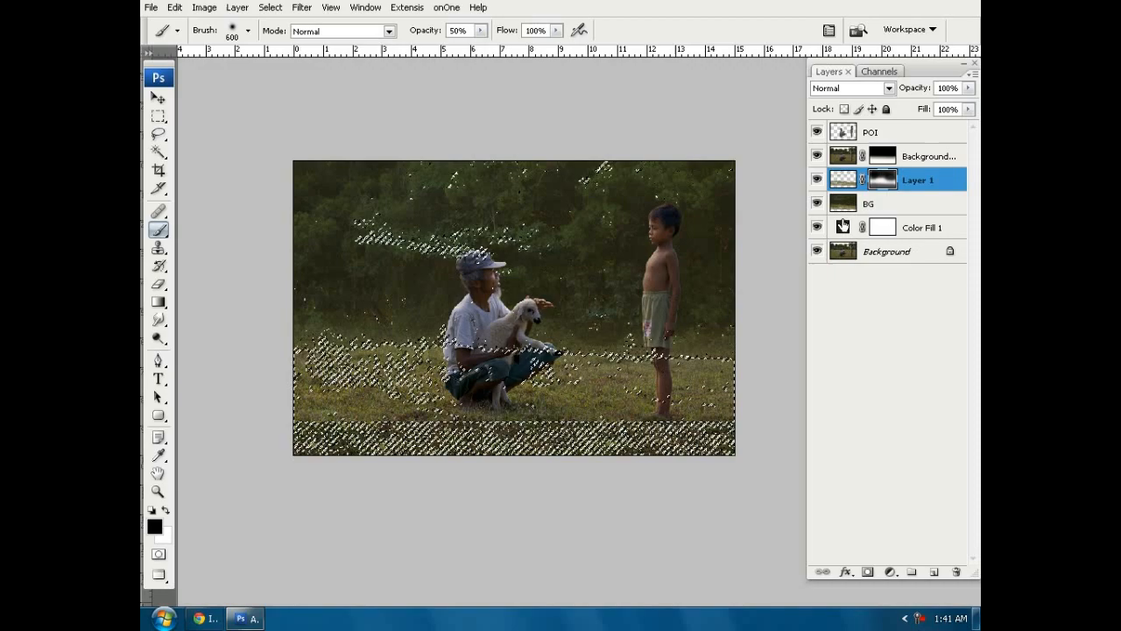
left_click(888, 571)
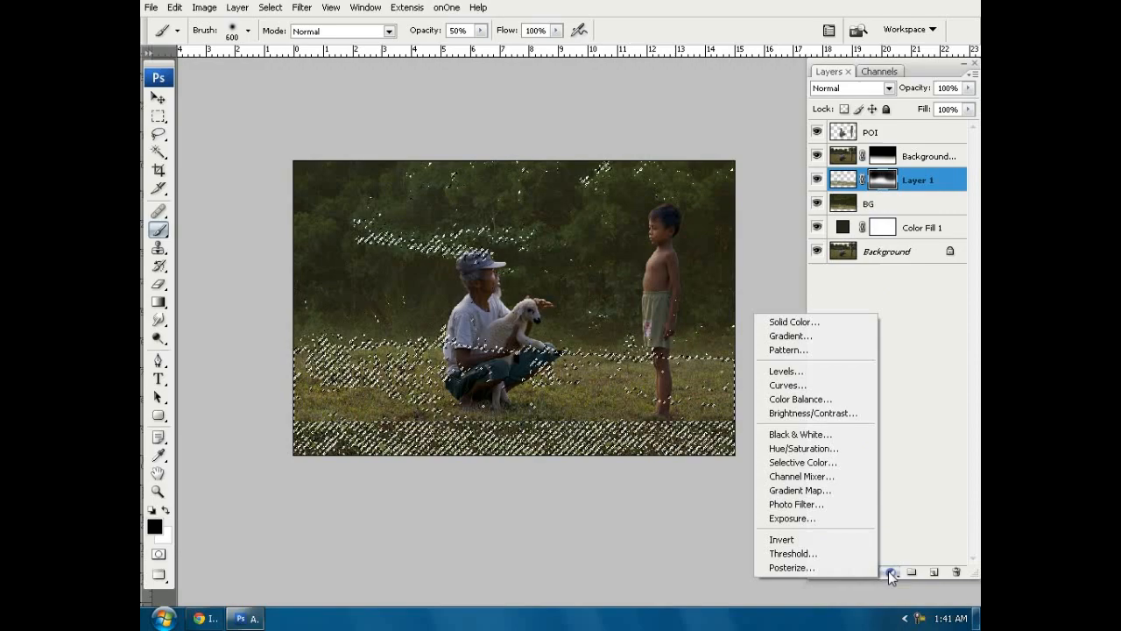
mouse_move(792, 321)
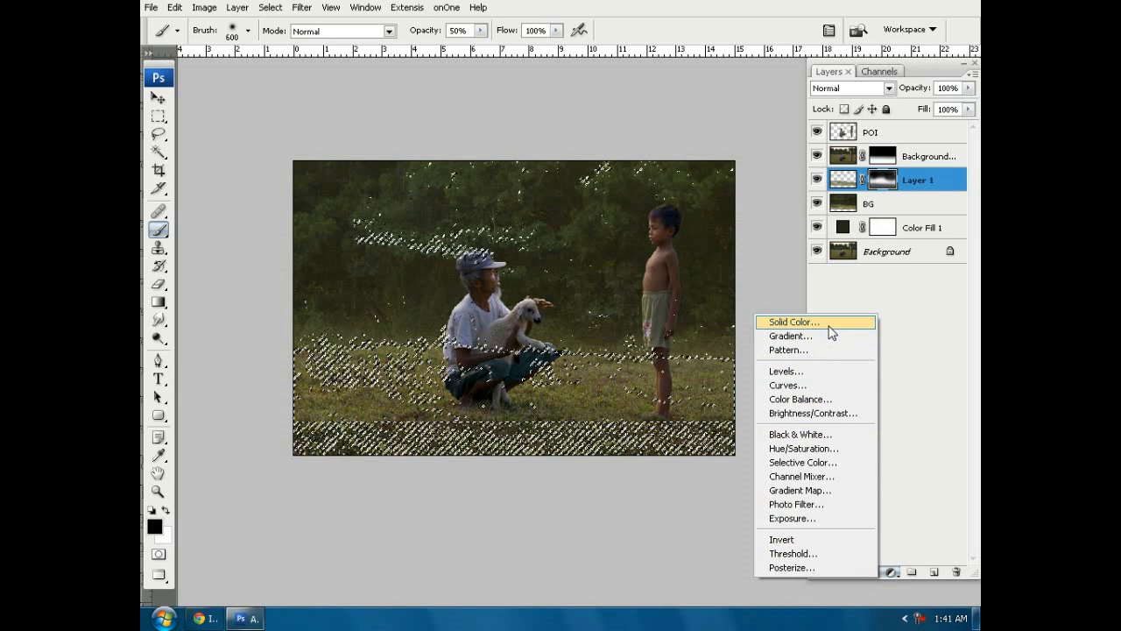
Step: Add a Solid Color fill layer in olive #5b5e38 over the selection
left_click(791, 321)
type("5b5e38")
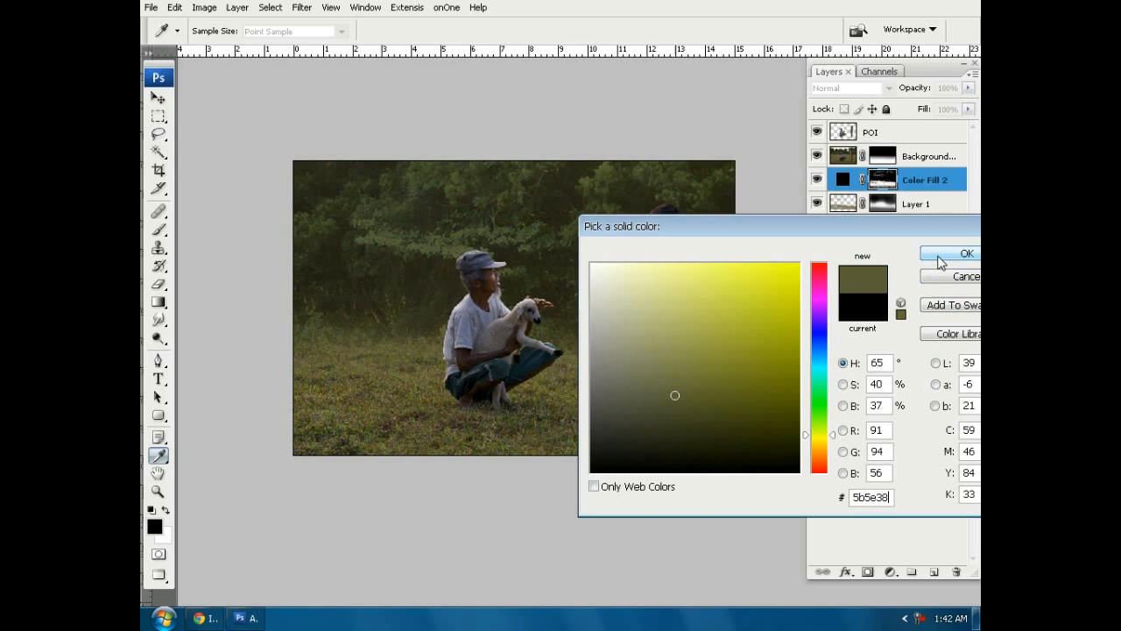
left_click(965, 253)
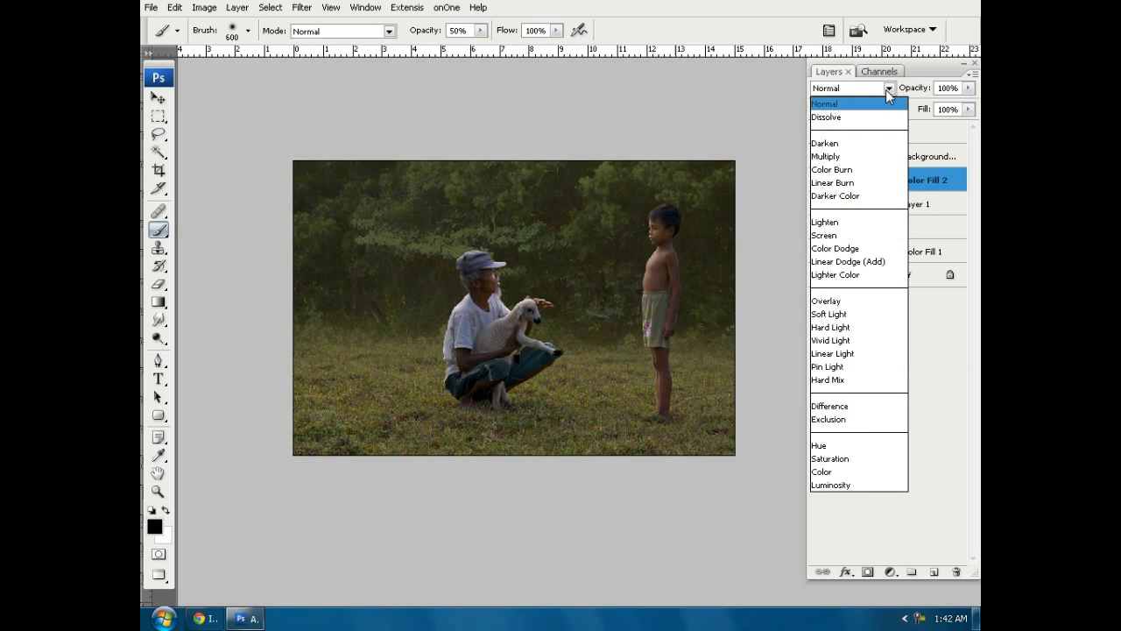
Step: Set Color Fill 2's blend mode to Color Dodge
left_click(835, 248)
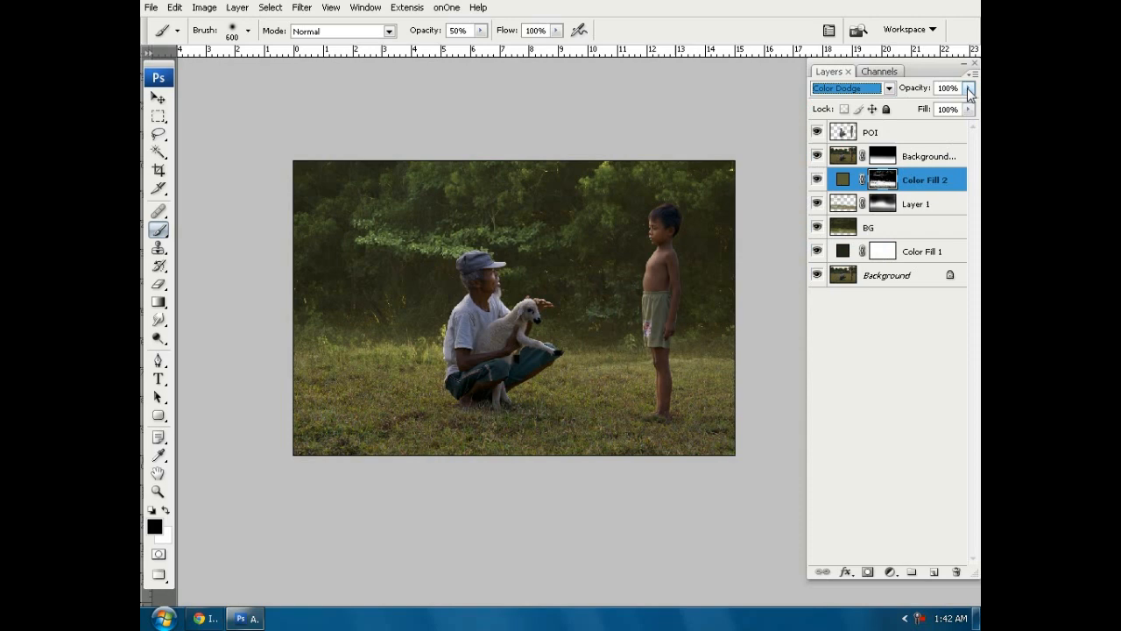